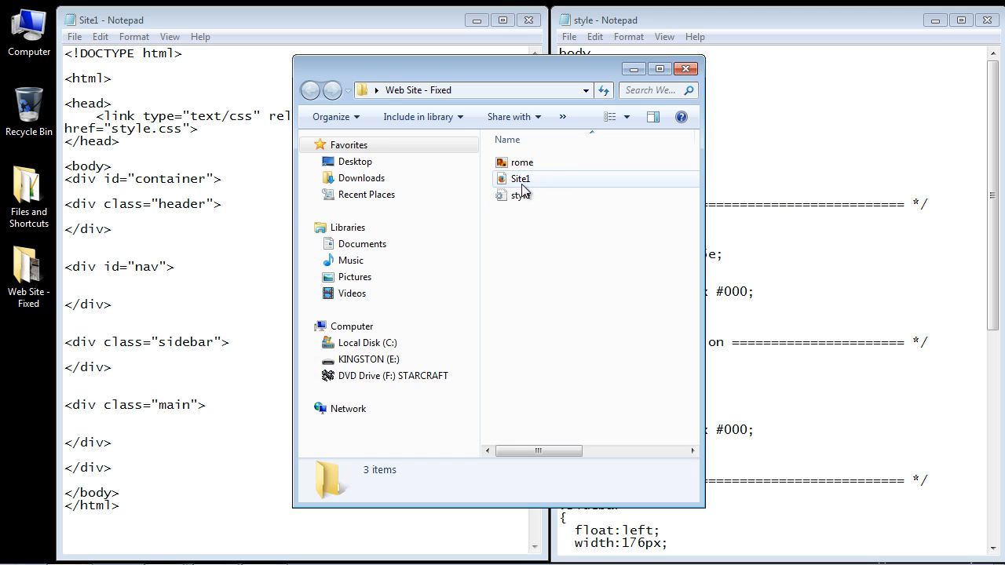
- Preview Site1 in the browser, then add a <div id="box"> inside the main div
double_click(520, 179)
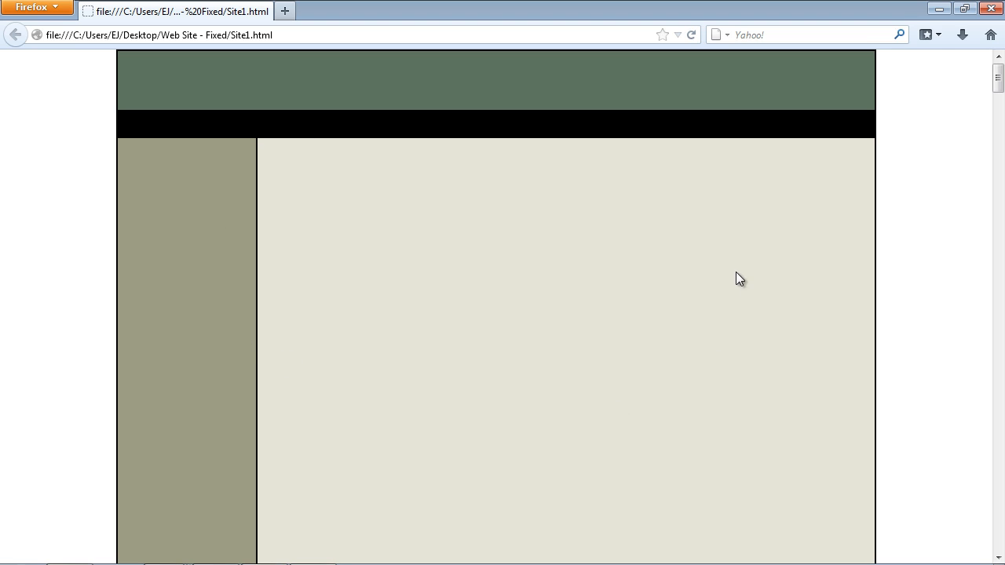
mouse_move(474, 362)
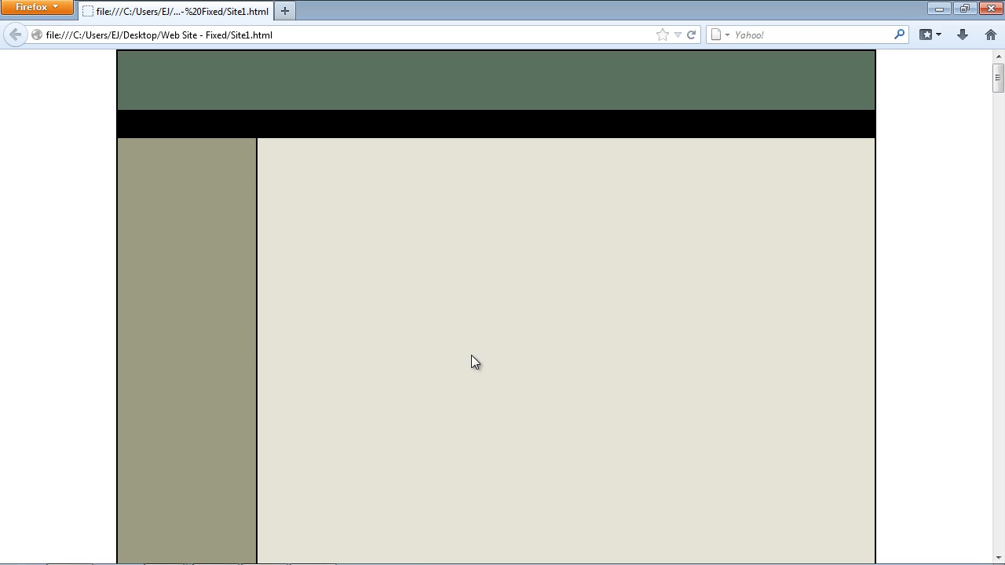
mouse_move(582, 276)
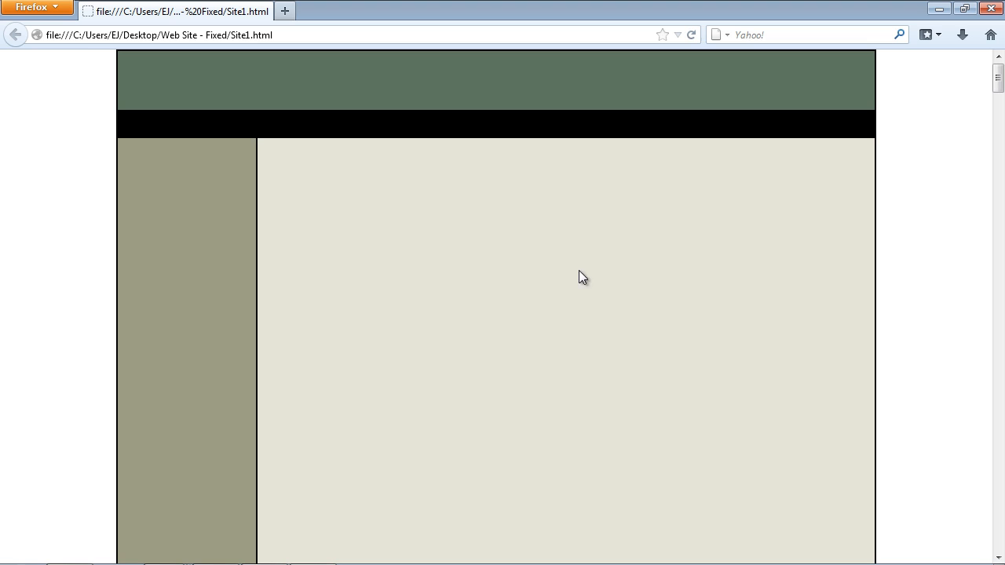
mouse_move(544, 374)
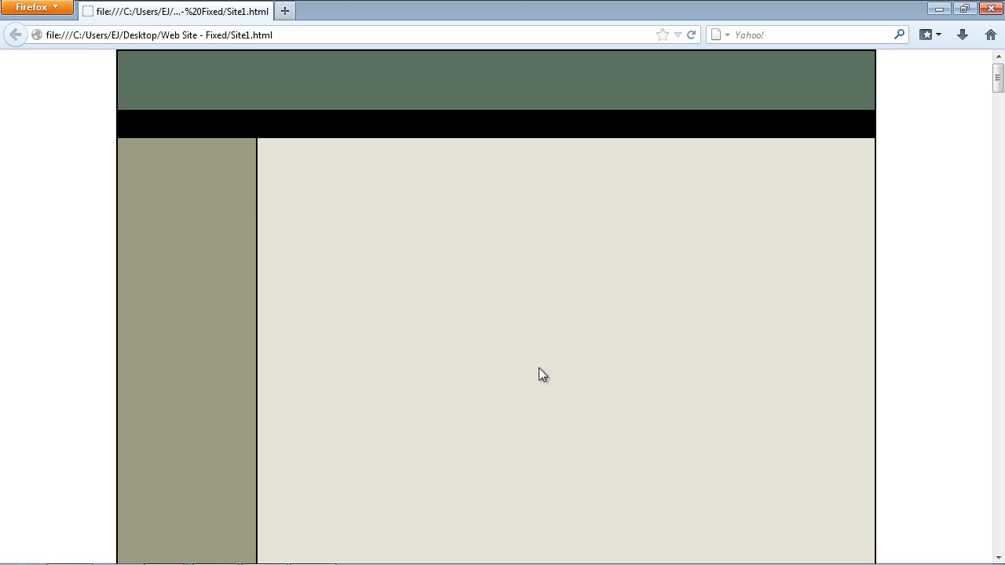
mouse_move(339, 207)
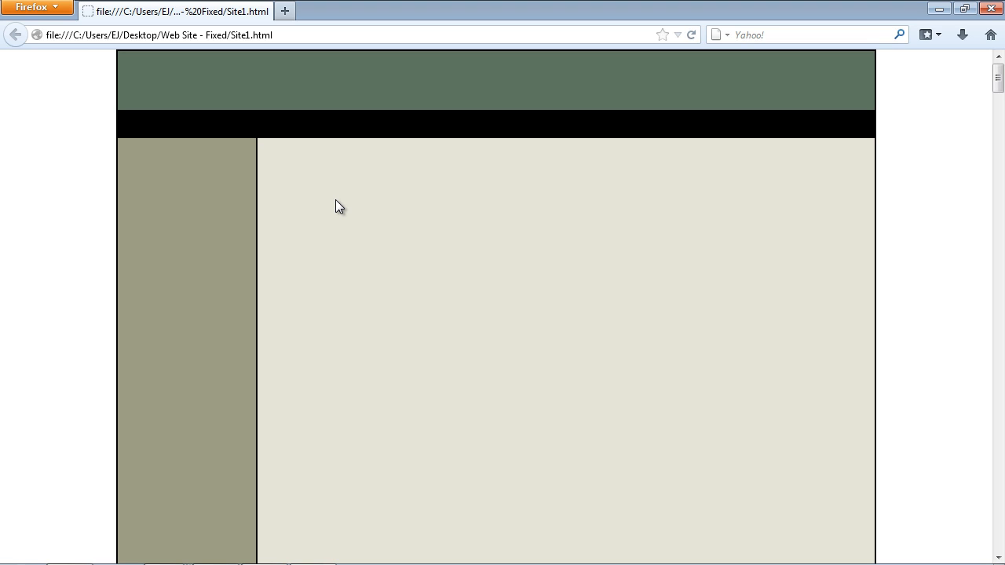
mouse_move(321, 179)
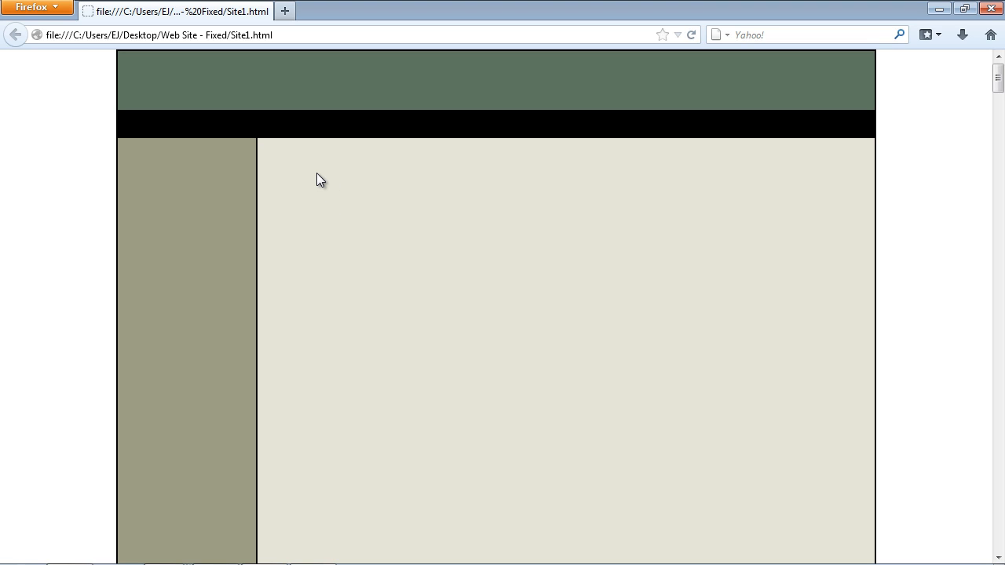
mouse_move(484, 181)
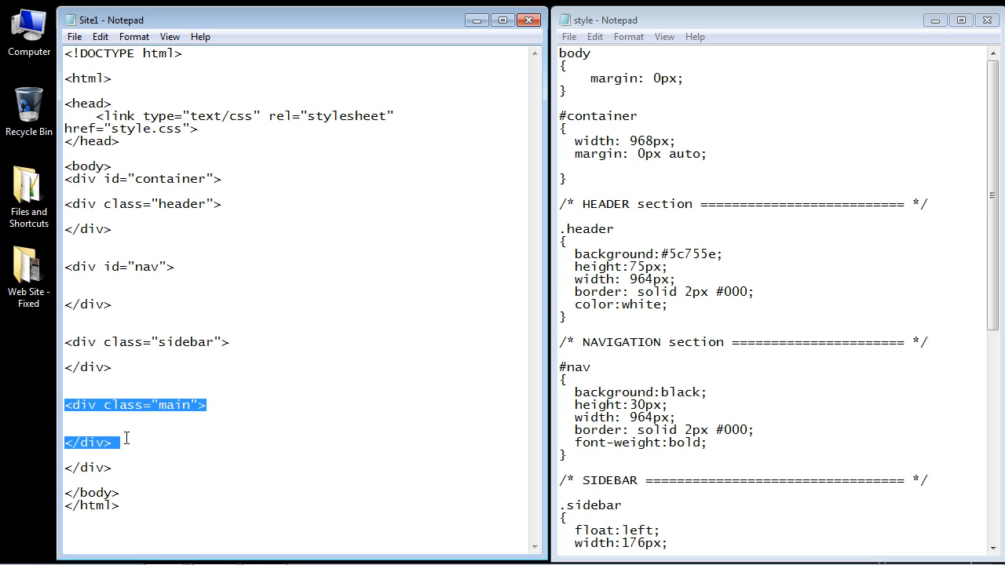
left_click(71, 421)
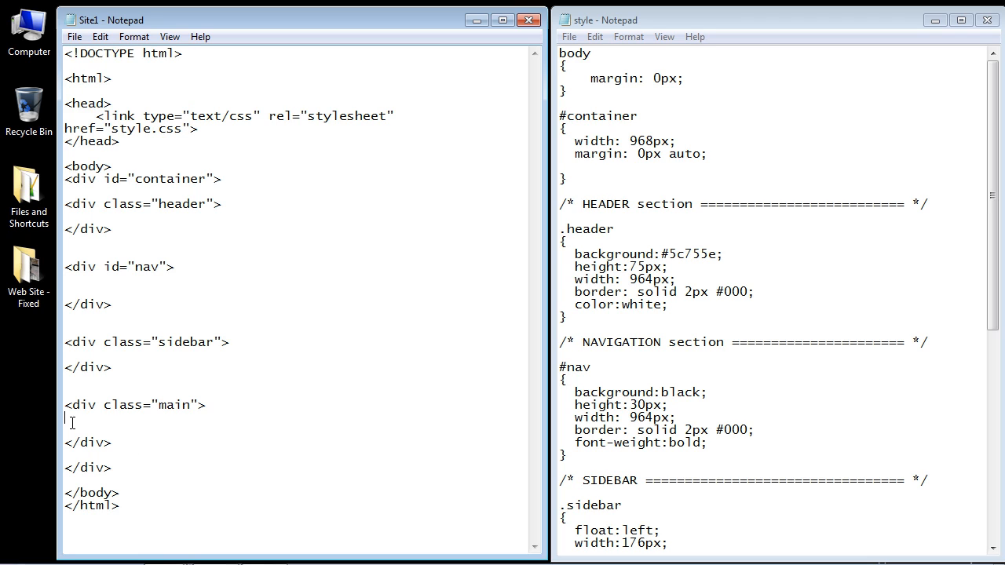
type("<div id=\"box\">")
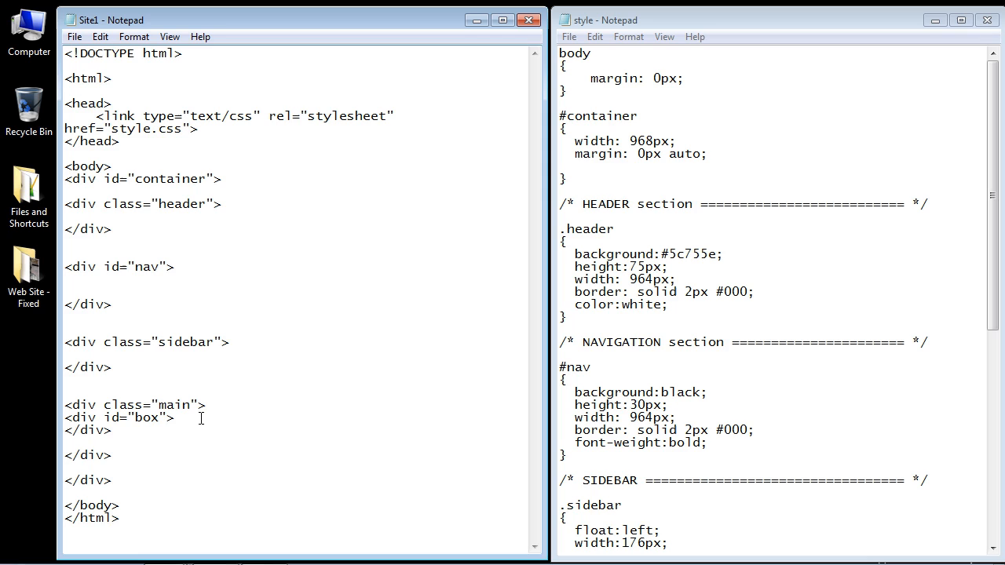
key("Enter")
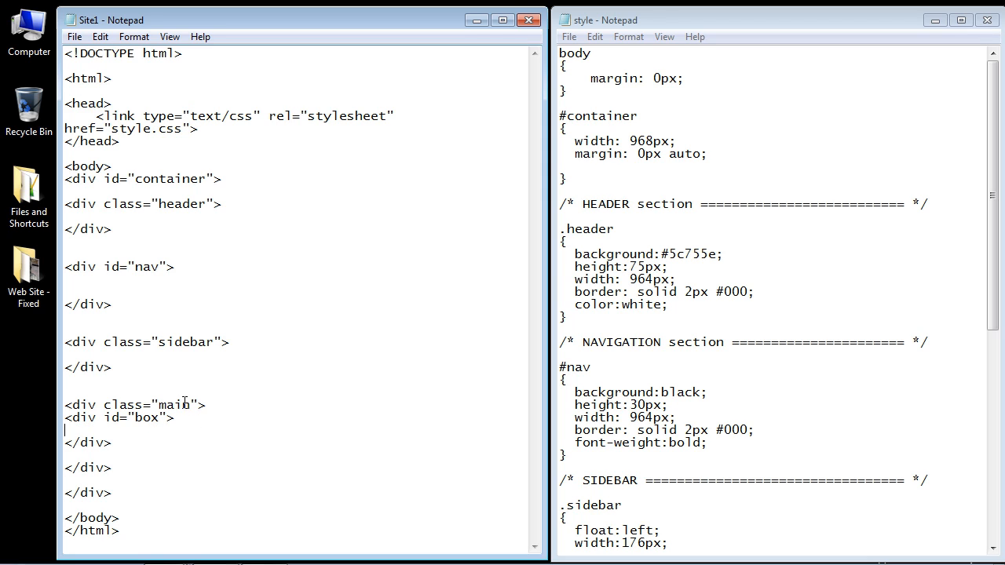
- Add a <p> paragraph in the box div describing the Ancient Rome series
double_click(146, 417)
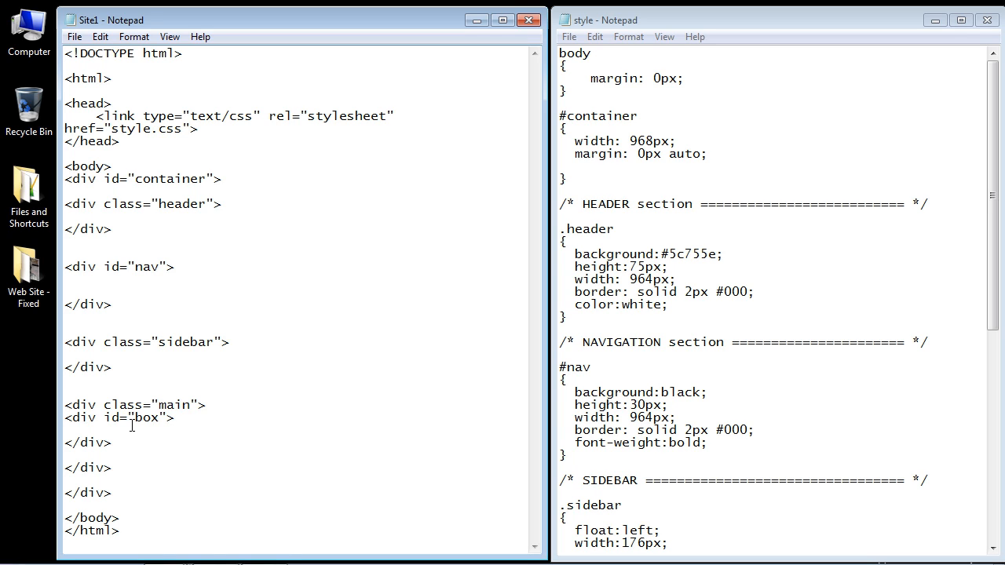
type("<p>")
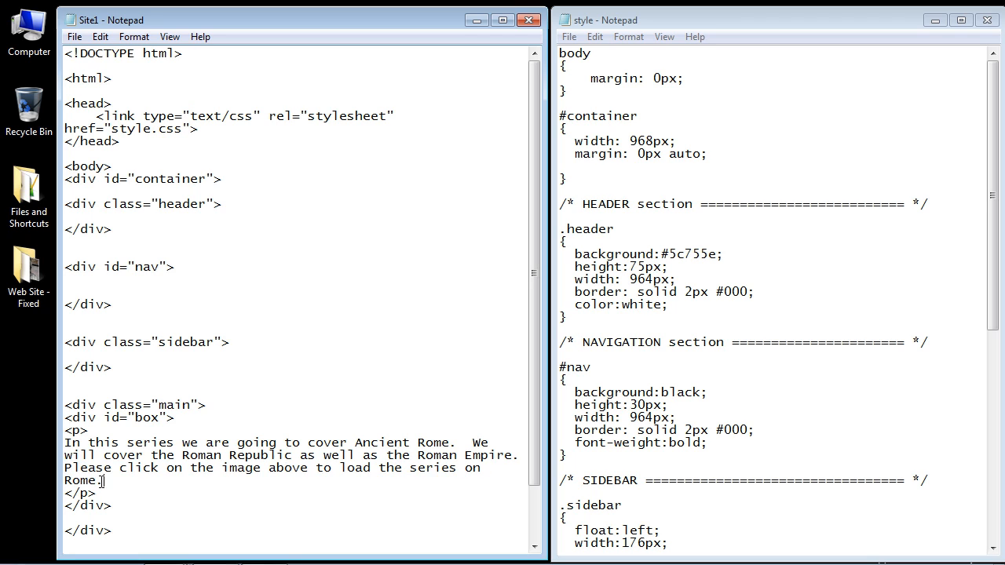
left_click_drag(66, 430, 112, 506)
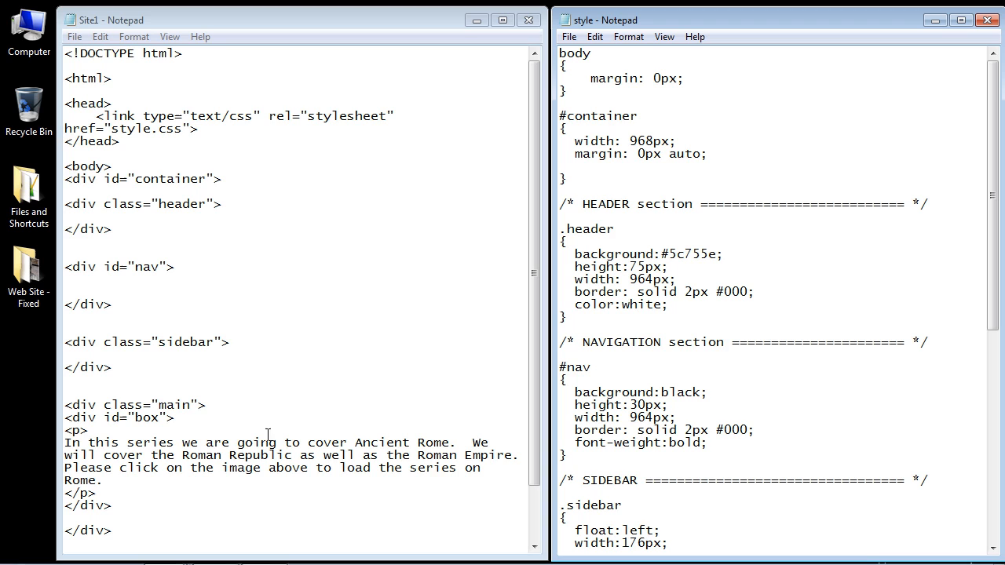
- Rename the BOX section comment in style.css to 'Mini content panel'
scroll("down", 3)
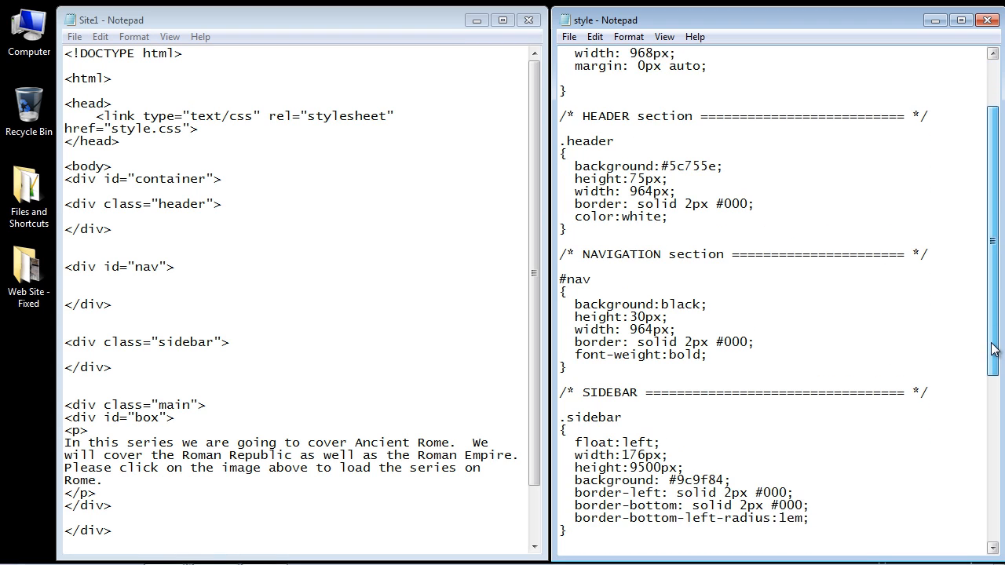
scroll("down", 3)
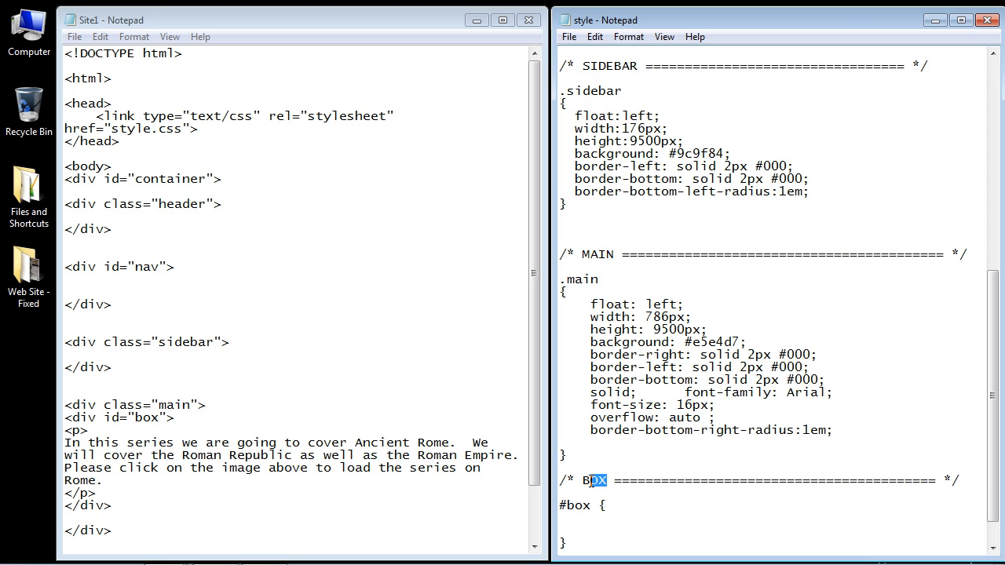
double_click(593, 481)
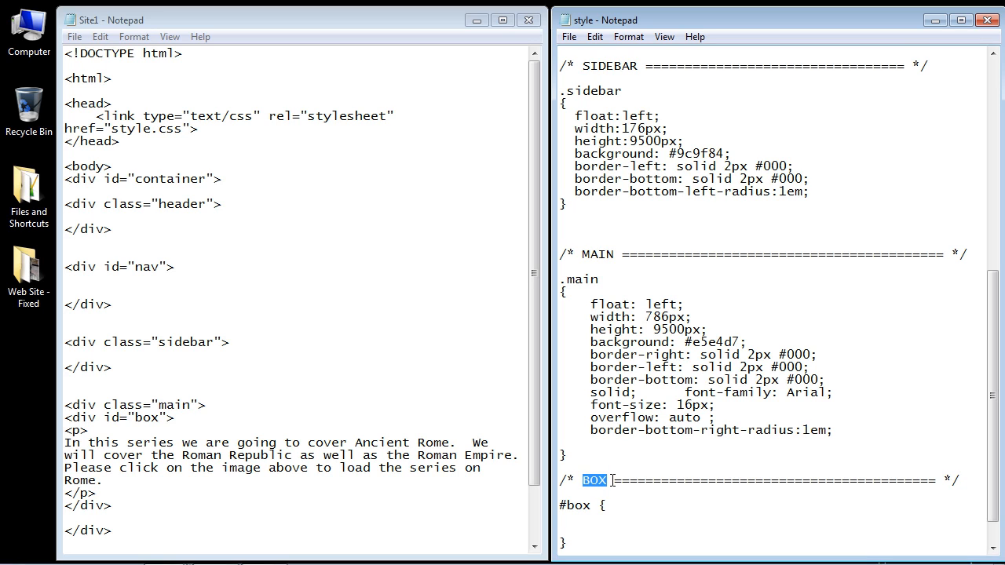
type("Mini c")
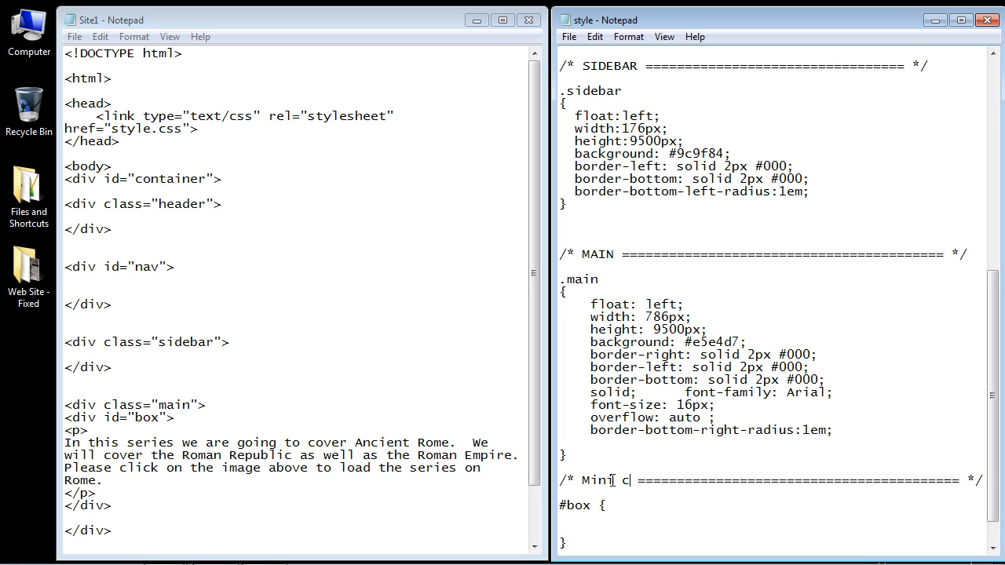
type("ontent panel")
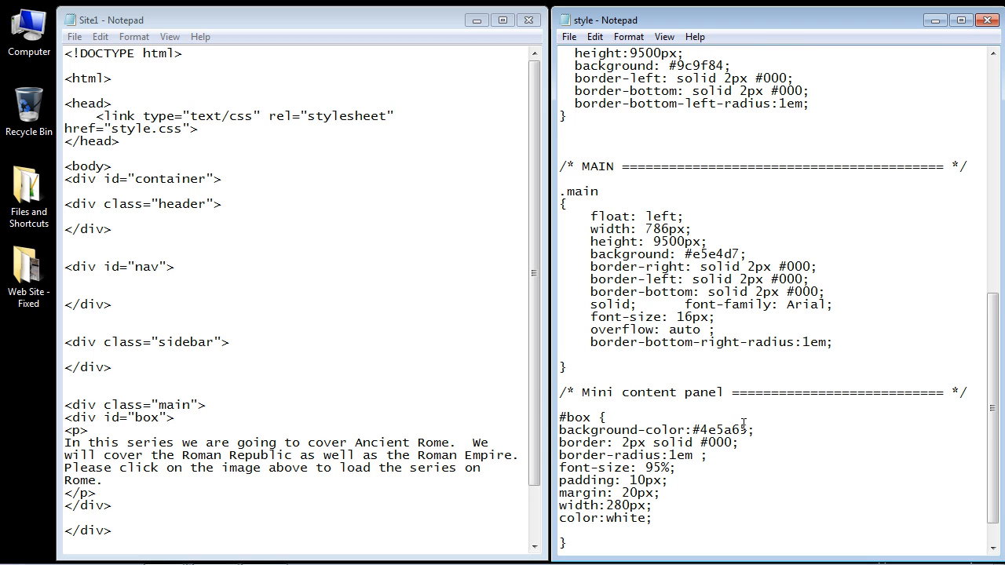
double_click(724, 431)
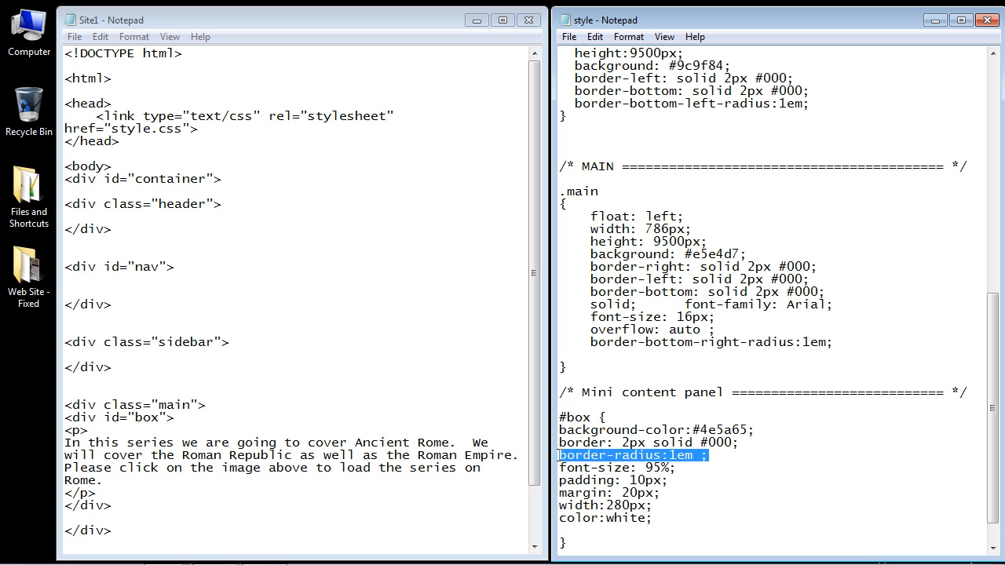
left_click(677, 468)
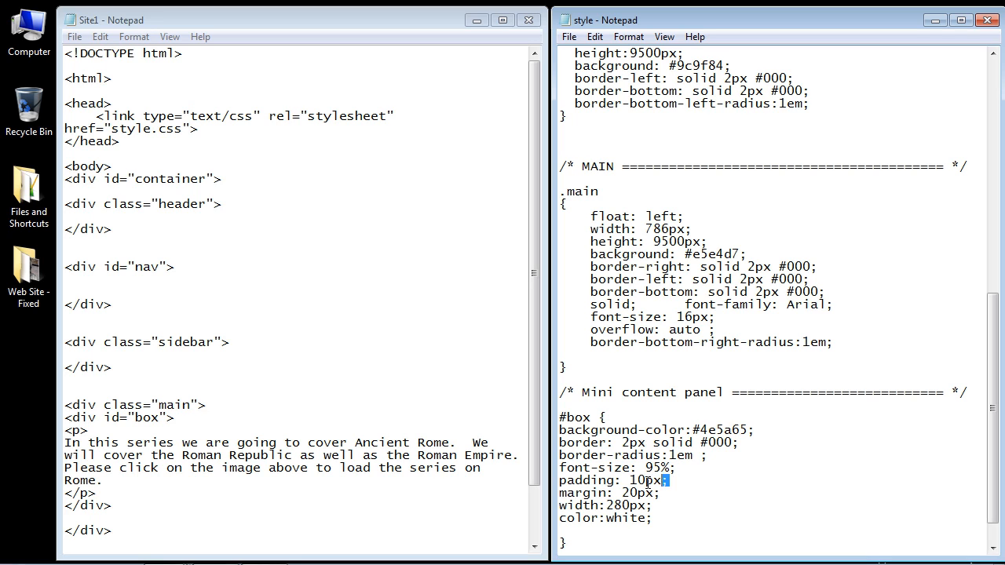
triple_click(614, 481)
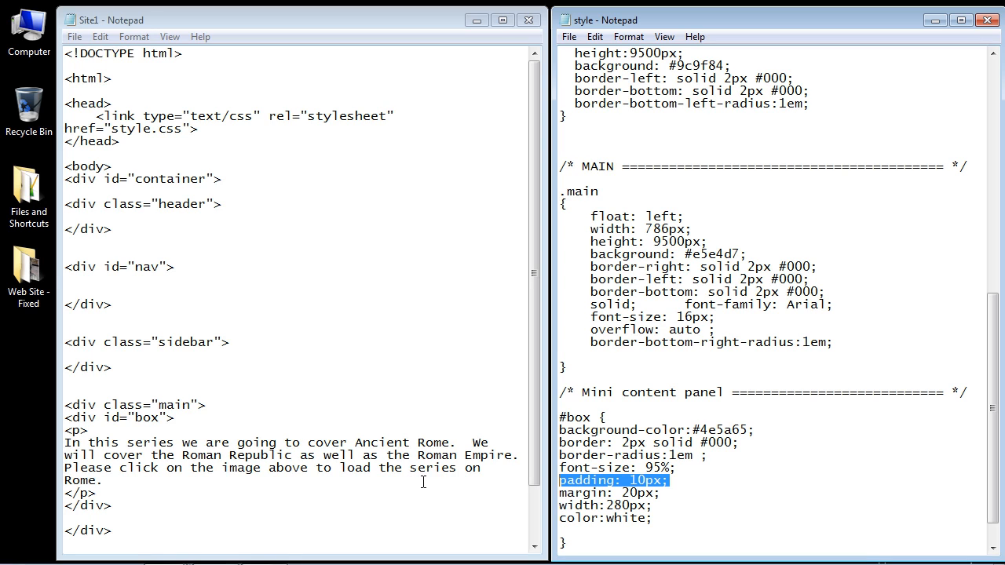
mouse_move(301, 468)
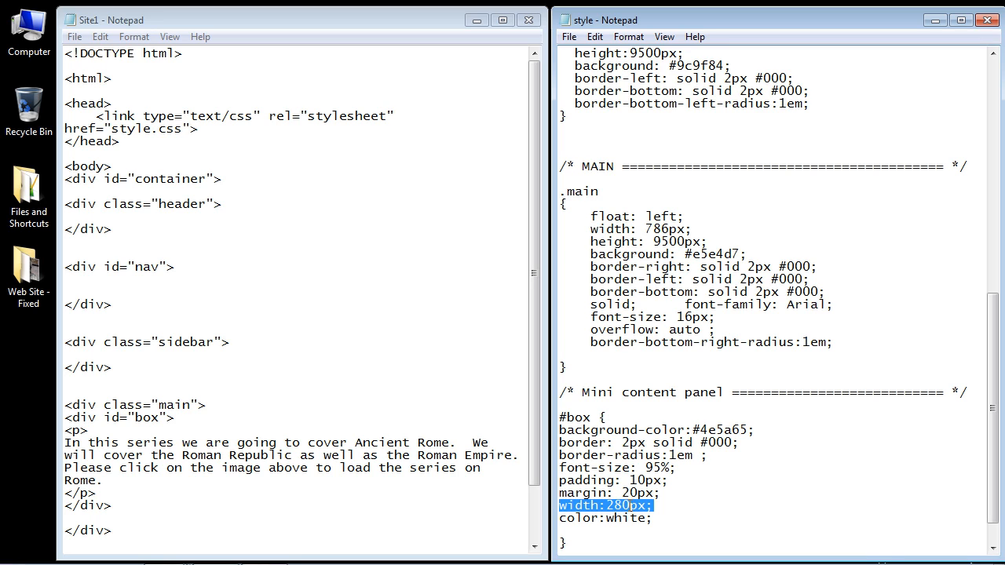
mouse_move(553, 496)
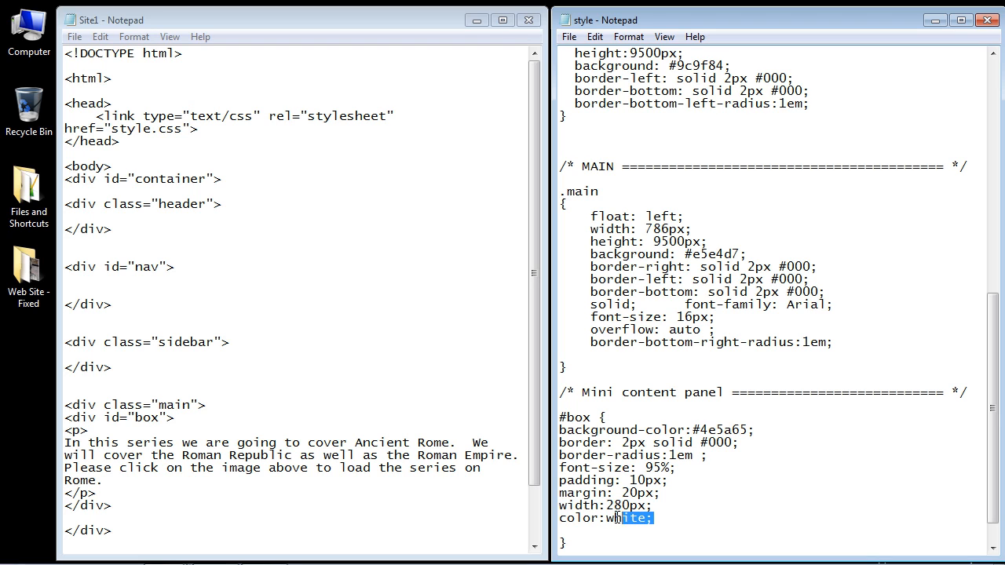
left_click(568, 36)
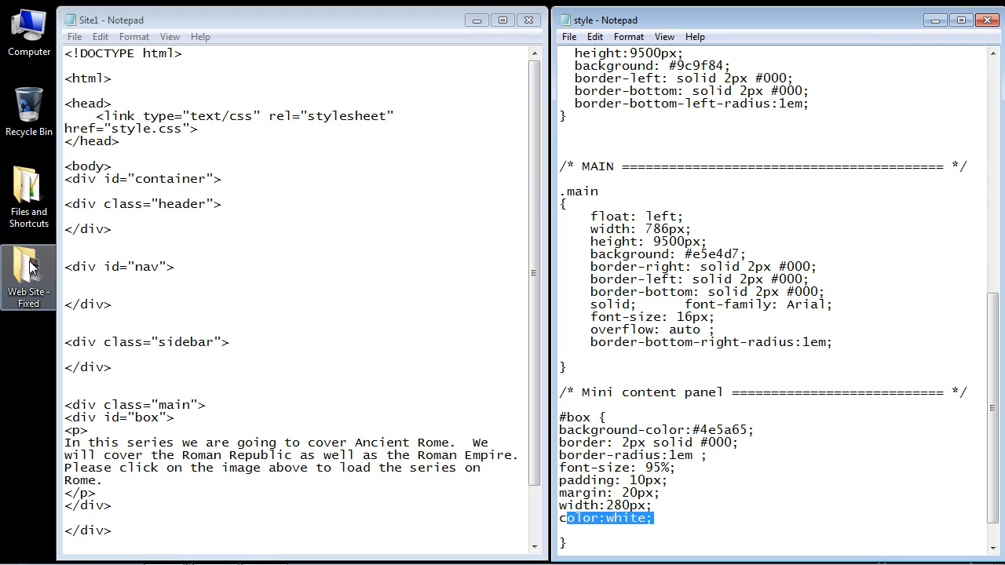
double_click(29, 270)
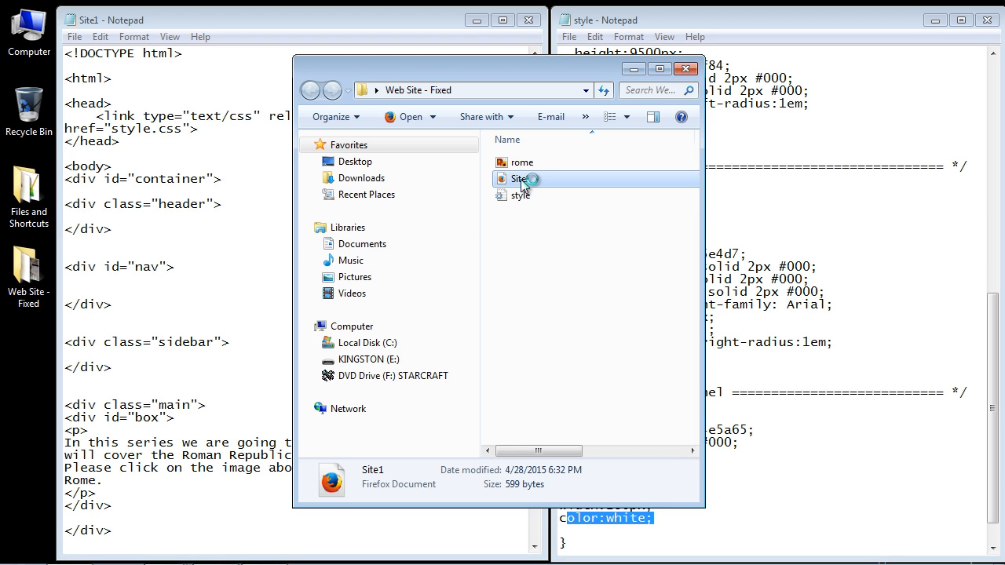
double_click(518, 179)
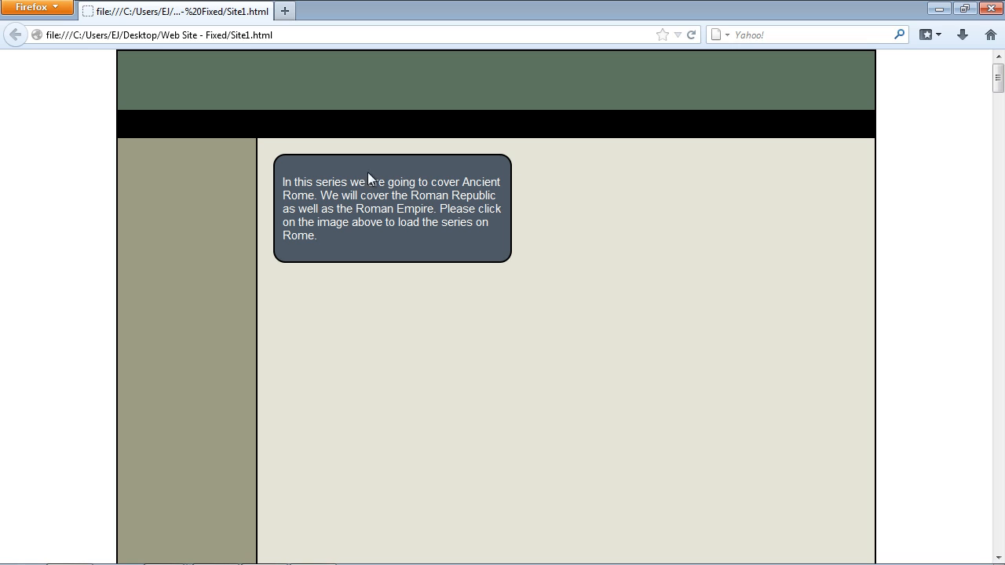
mouse_move(296, 154)
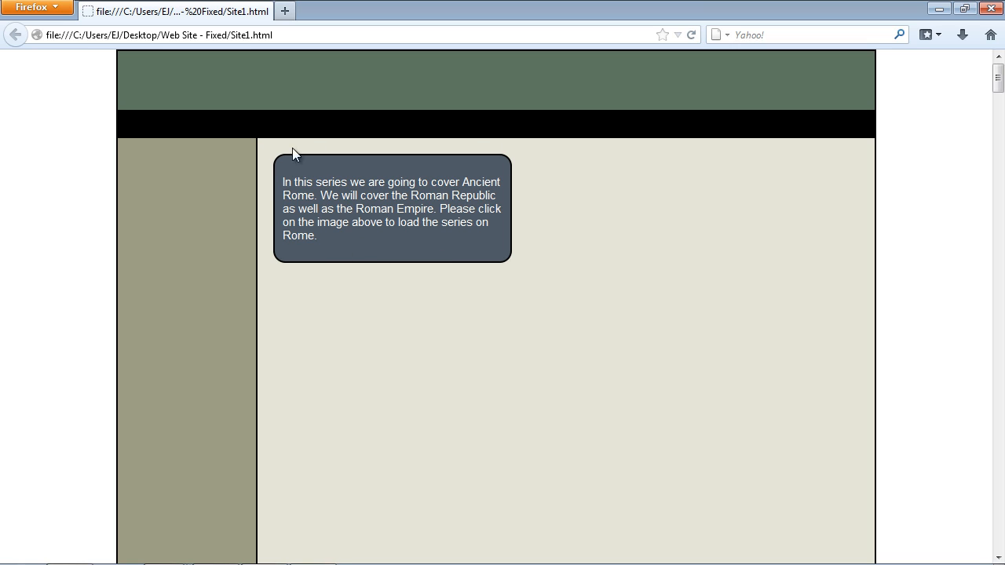
mouse_move(285, 195)
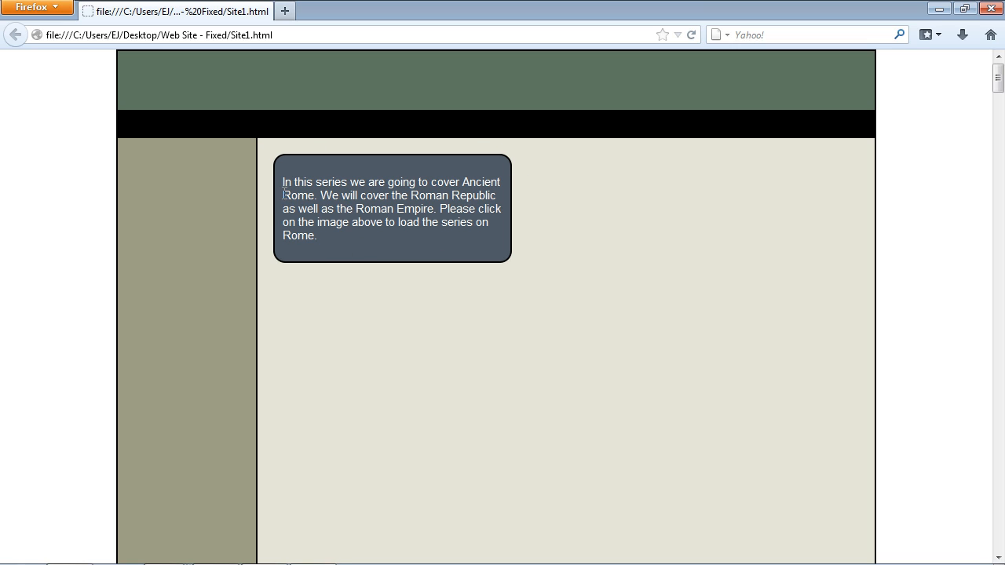
mouse_move(276, 192)
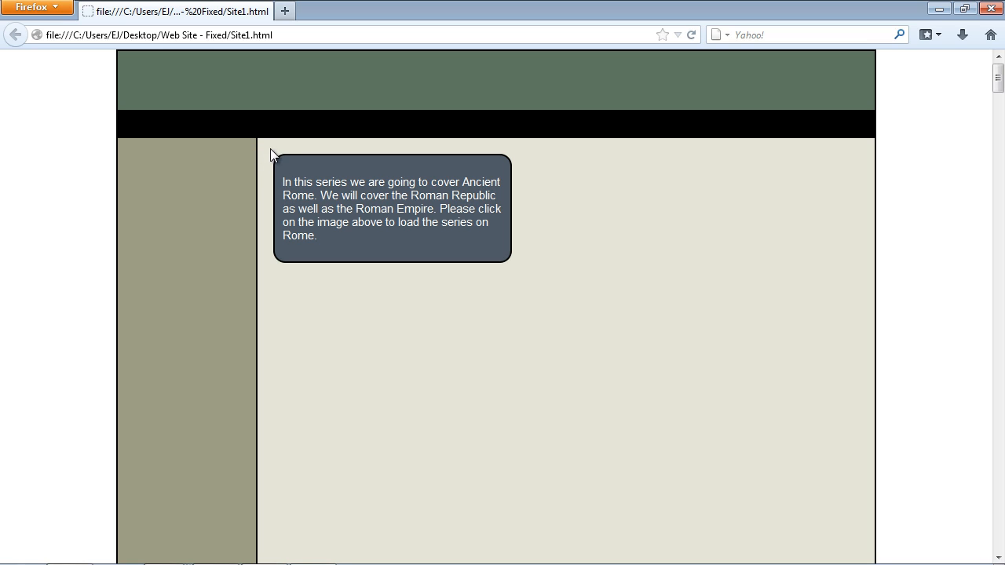
mouse_move(352, 142)
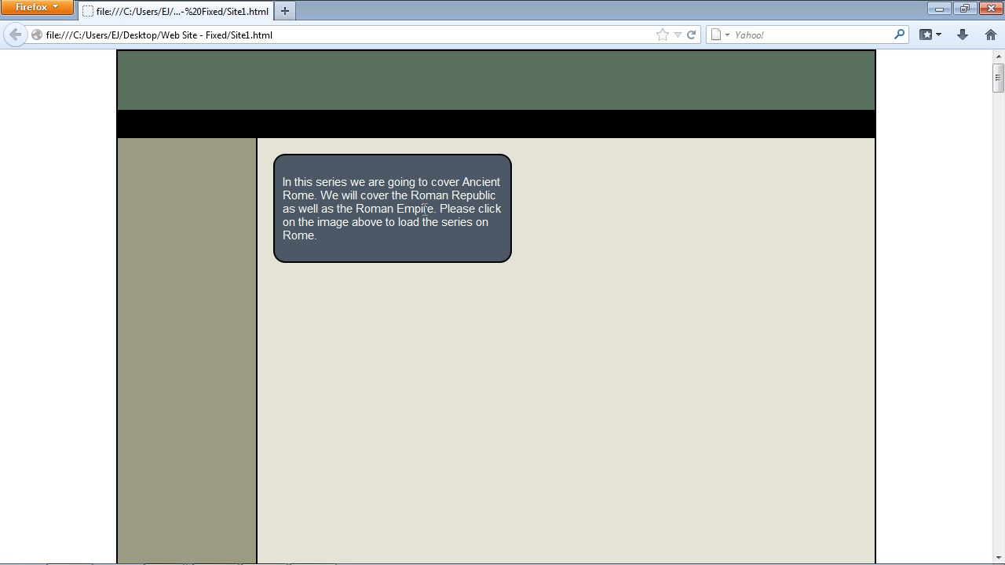
mouse_move(383, 175)
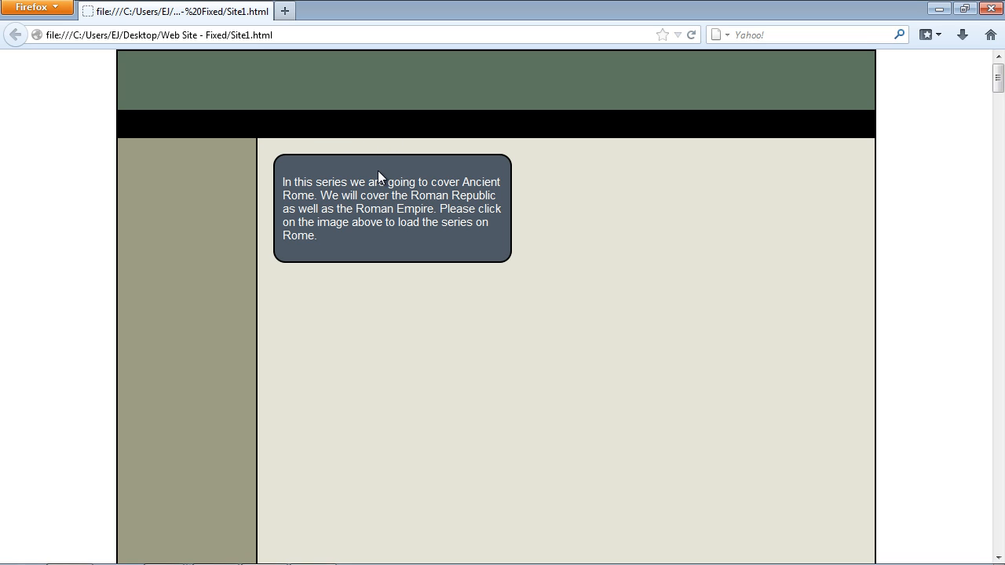
mouse_move(353, 170)
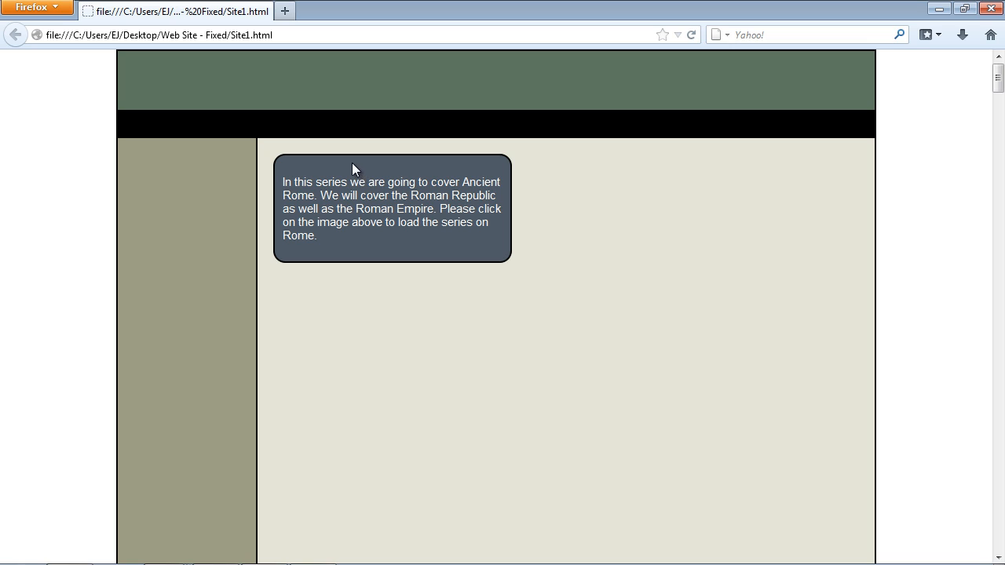
mouse_move(399, 176)
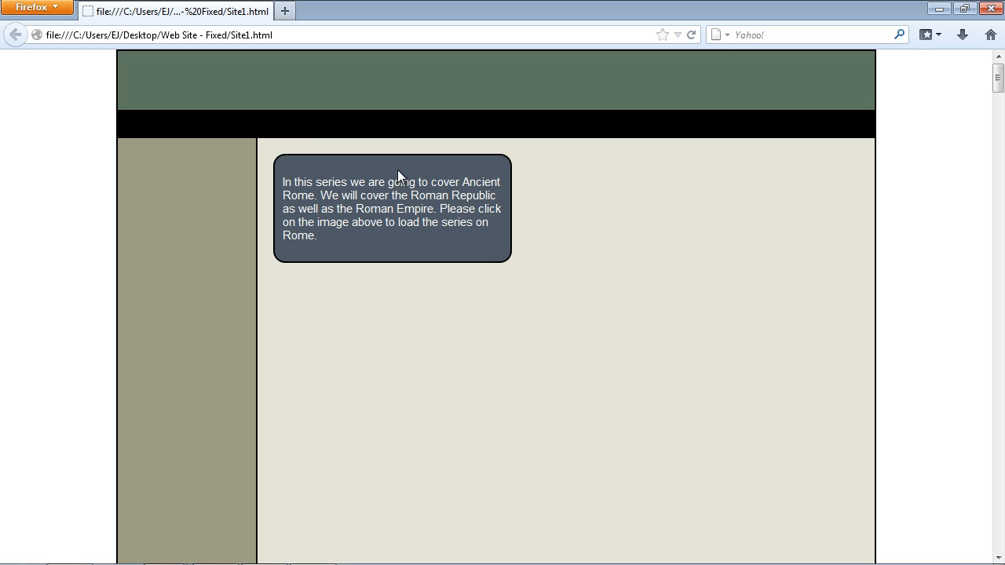
mouse_move(377, 173)
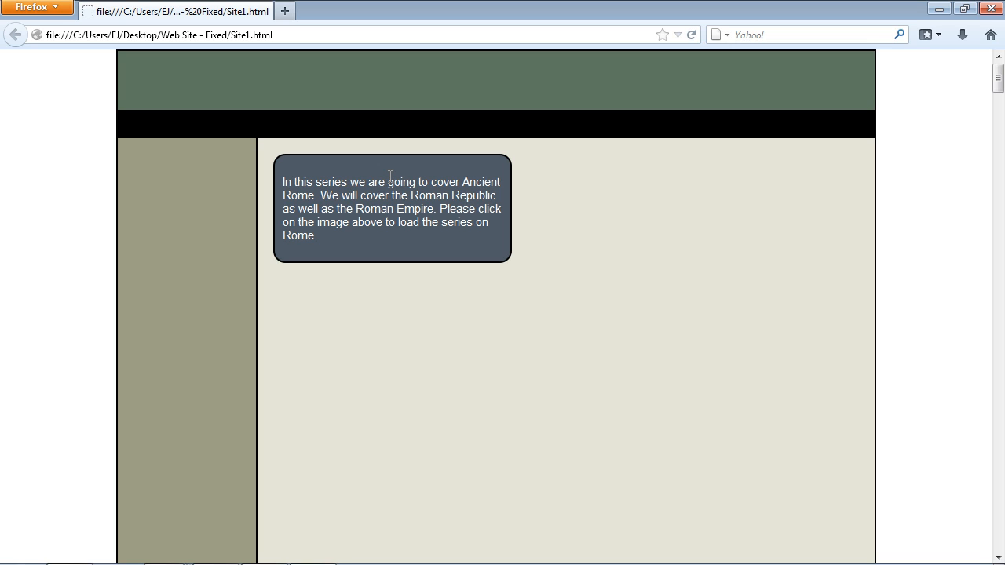
mouse_move(414, 182)
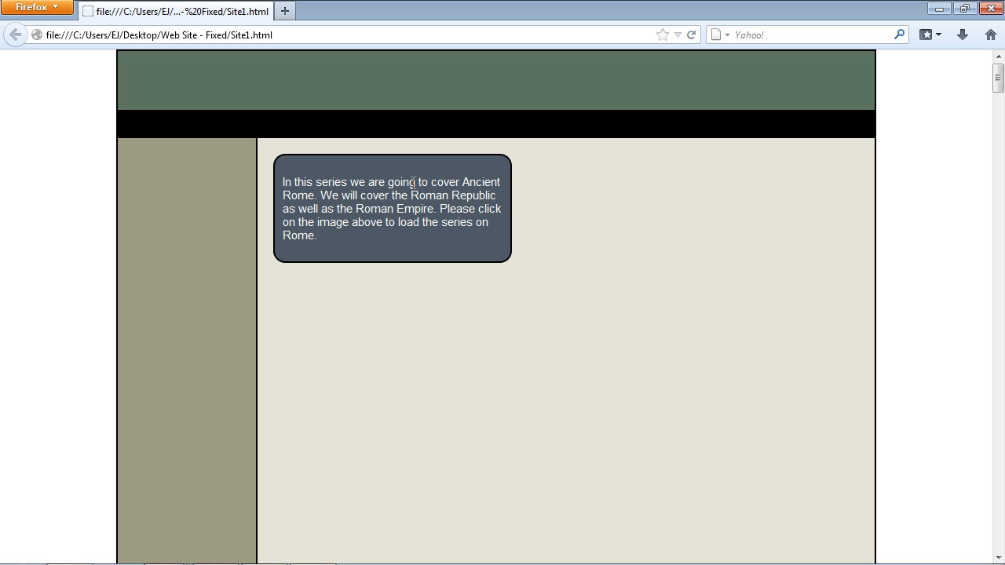
mouse_move(393, 180)
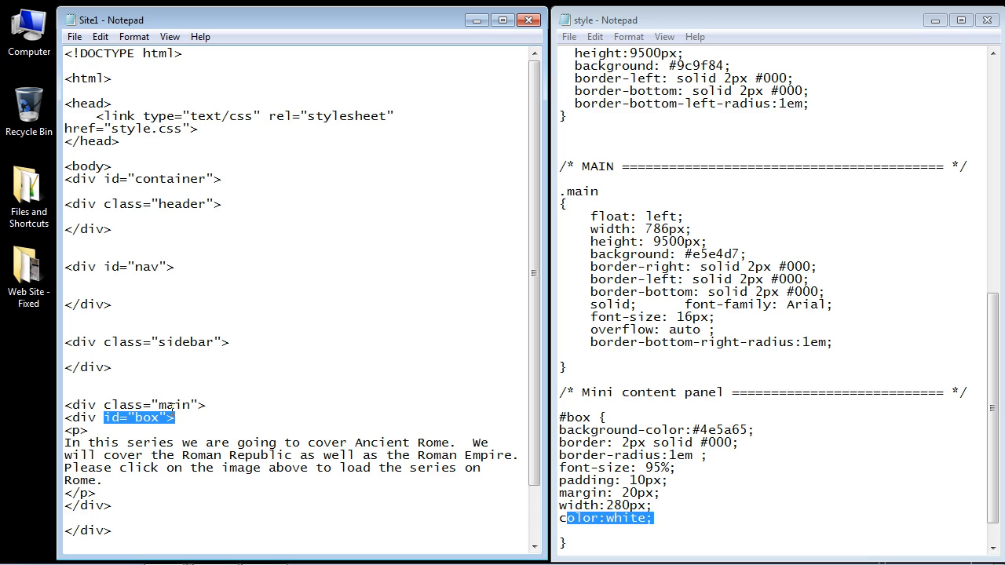
mouse_move(170, 412)
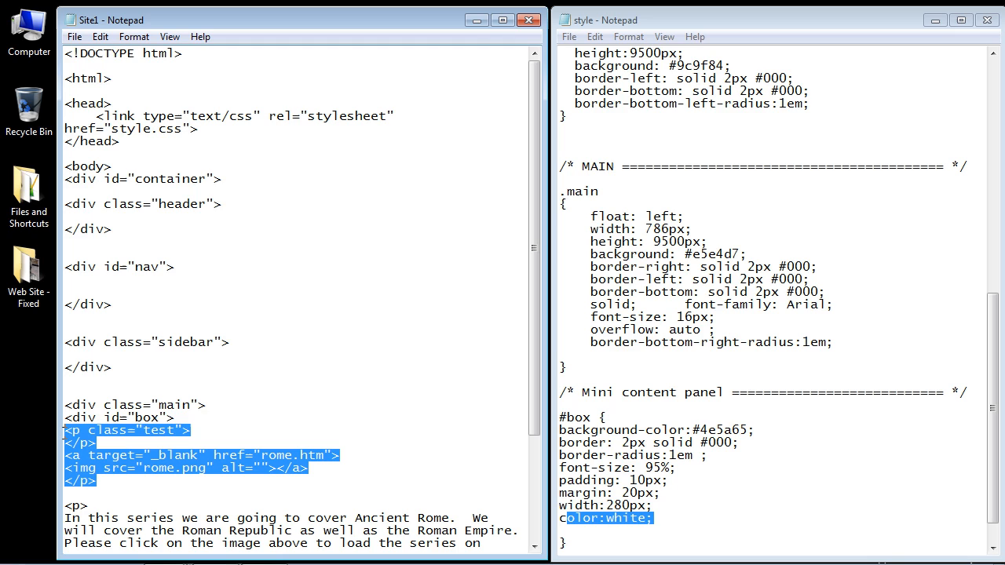
- Review the pasted <p class="test"> with the rome.htm link wrapping the rome.png image
left_click(102, 430)
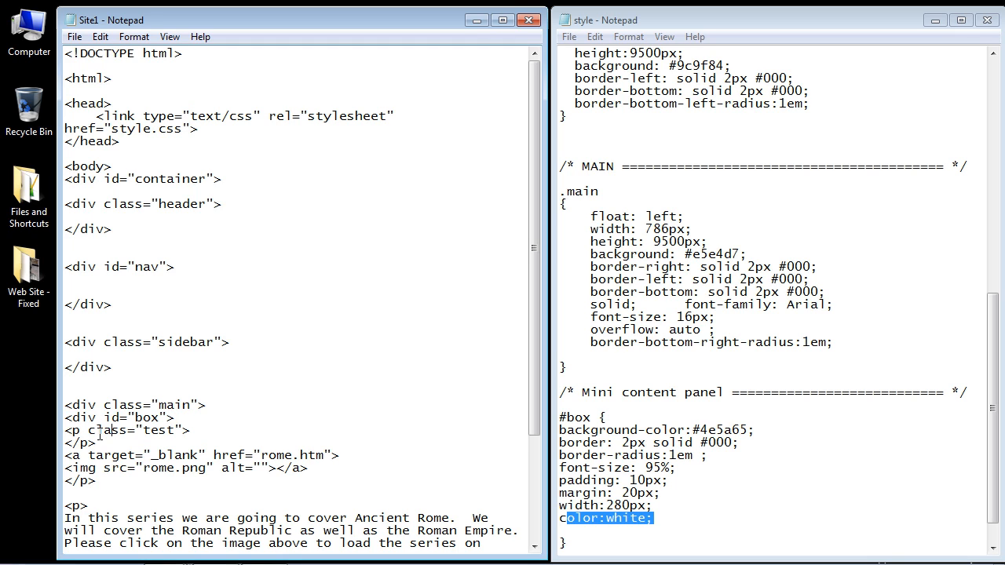
double_click(110, 430)
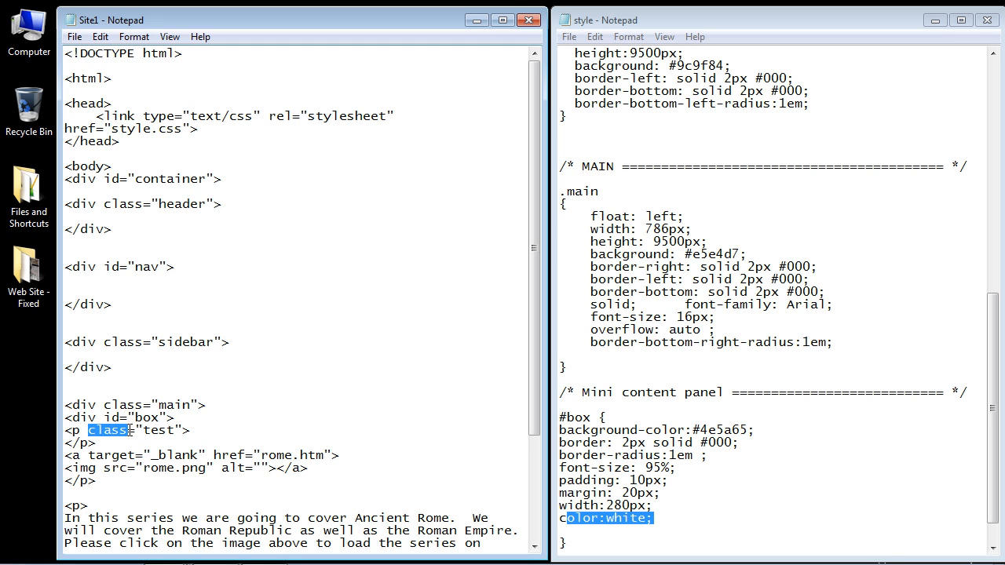
left_click(164, 431)
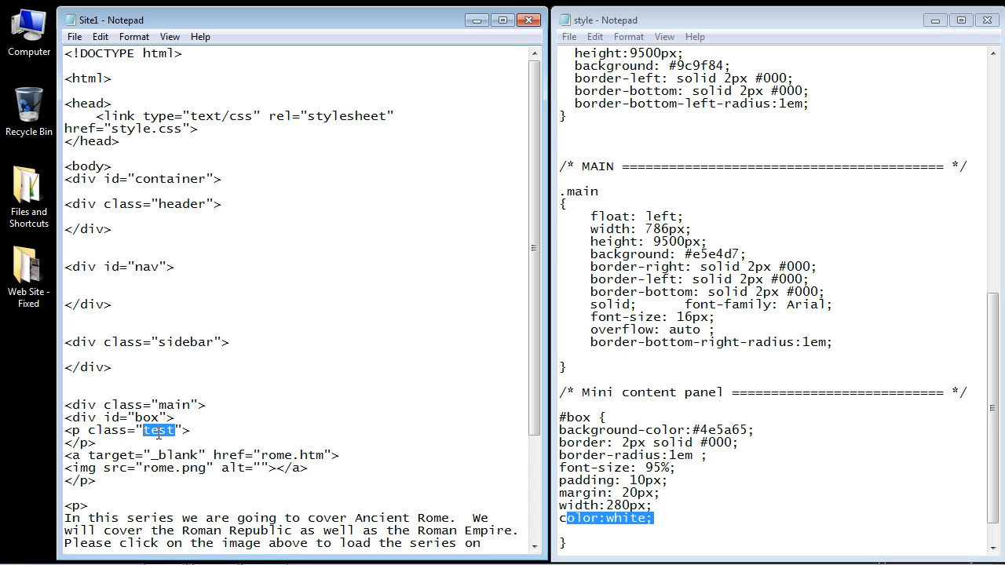
left_click(182, 430)
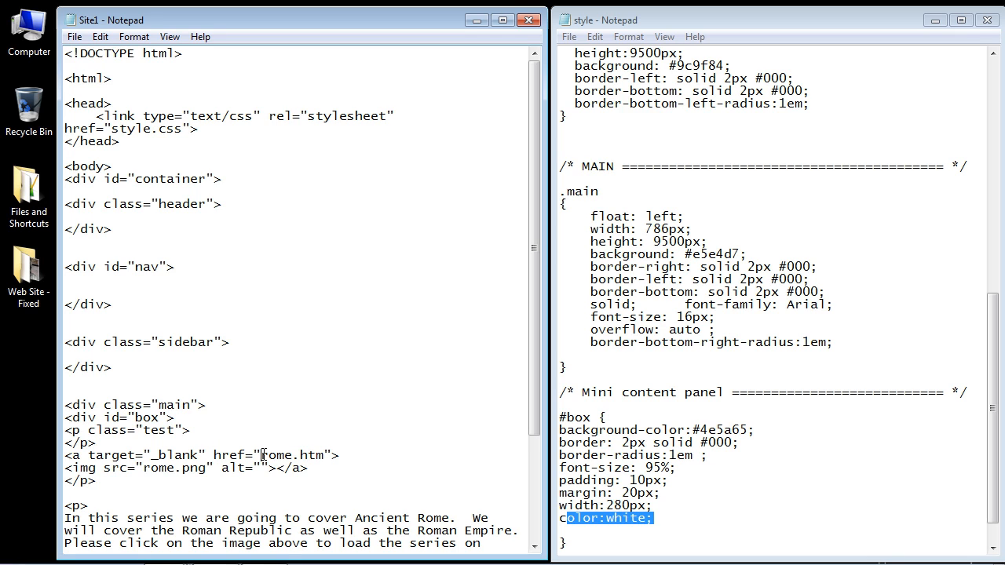
double_click(291, 455)
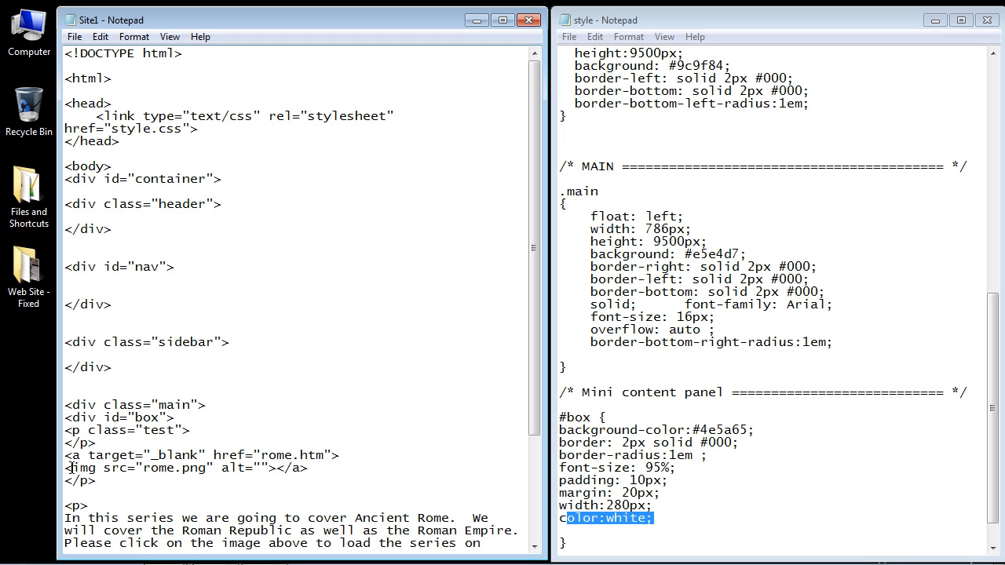
double_click(160, 468)
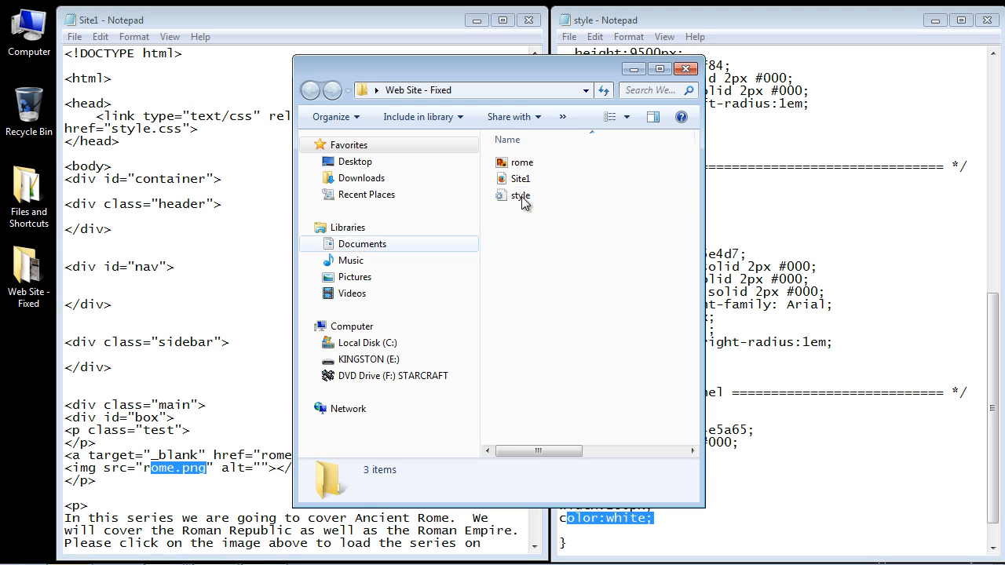
- Open rome.png from the Web Site - Fixed folder in Paint
double_click(521, 162)
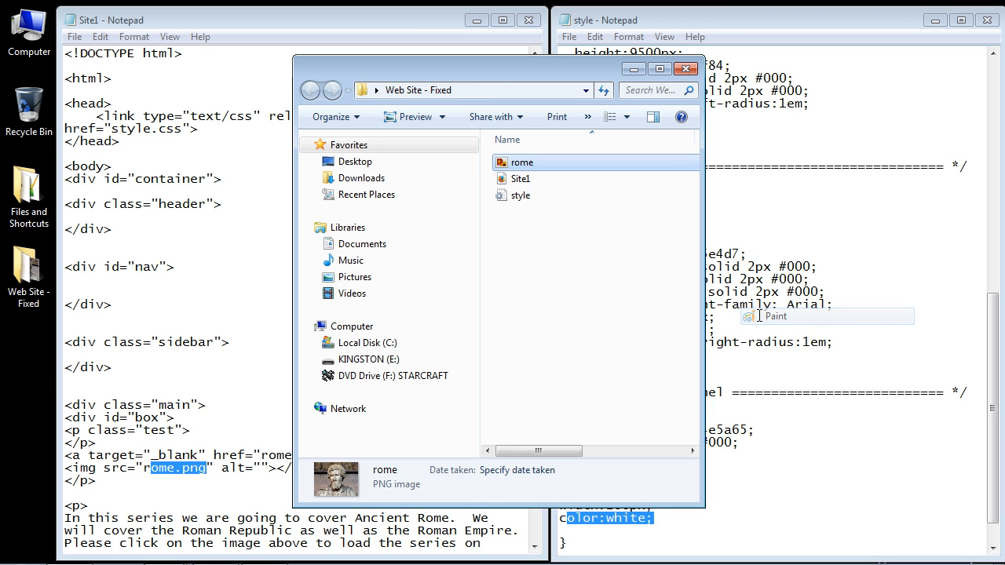
double_click(522, 162)
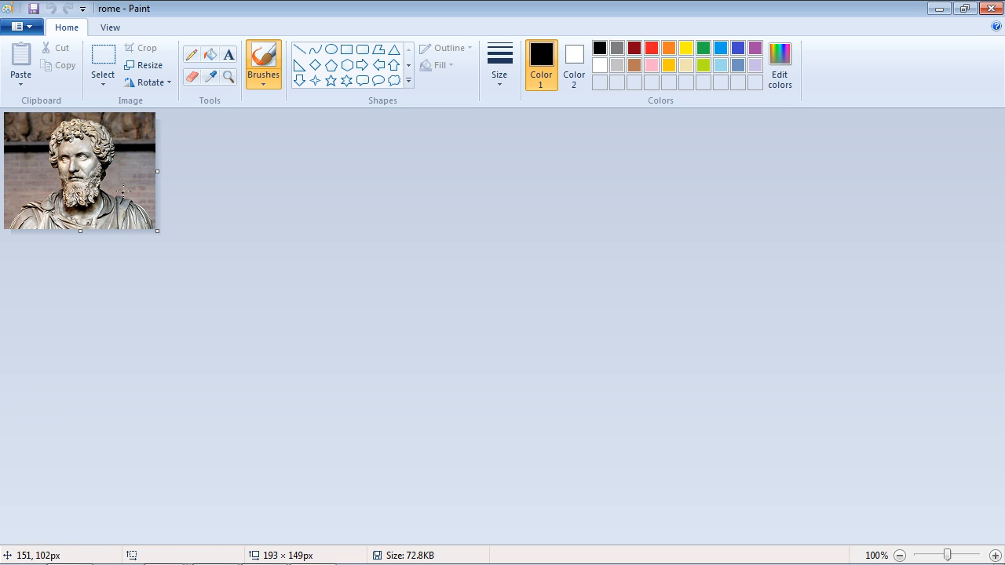
mouse_move(171, 96)
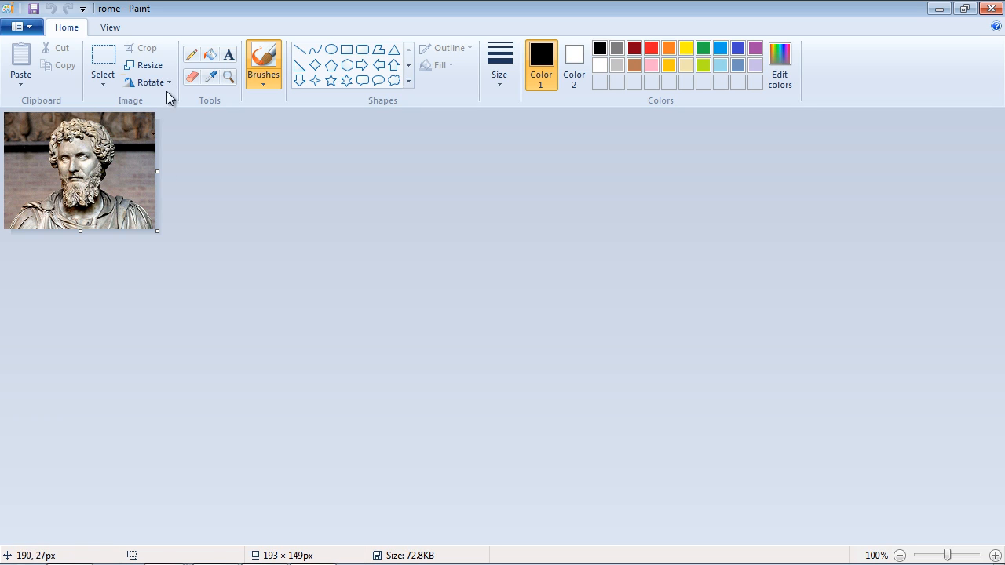
- Check the Resize and Skew dialog twice, leaving the rome image at 193 × 149 pixels
left_click(150, 66)
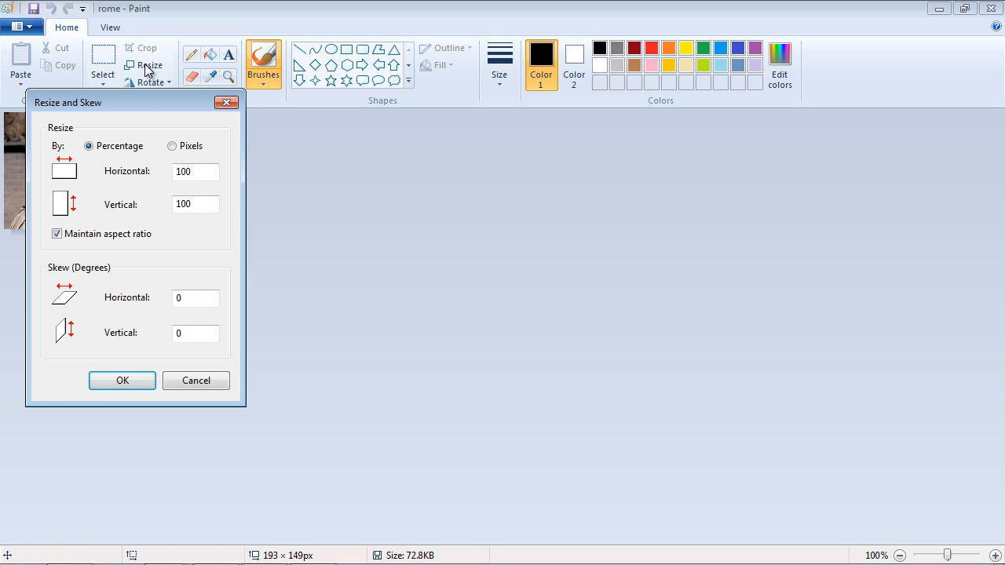
left_click(195, 172)
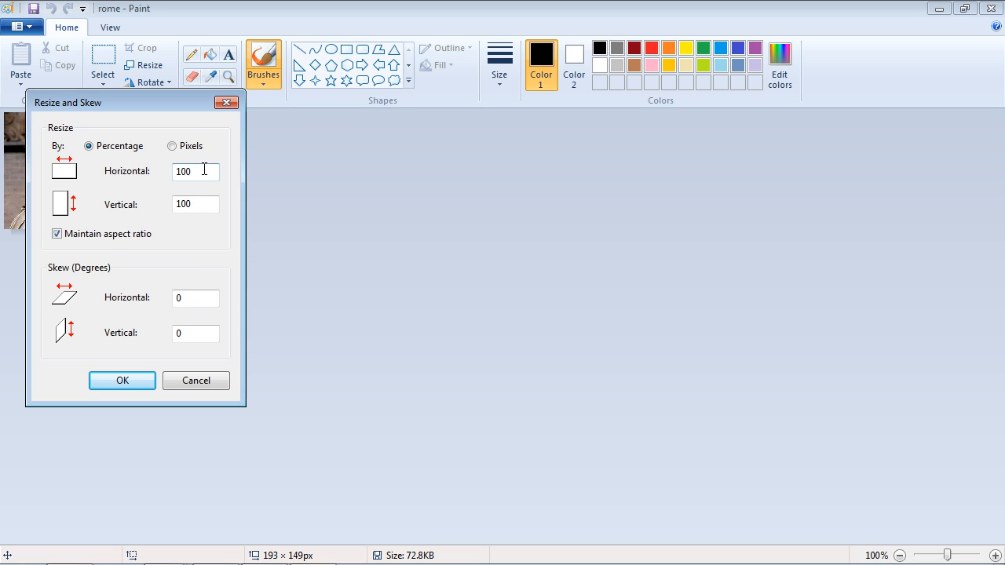
left_click(122, 380)
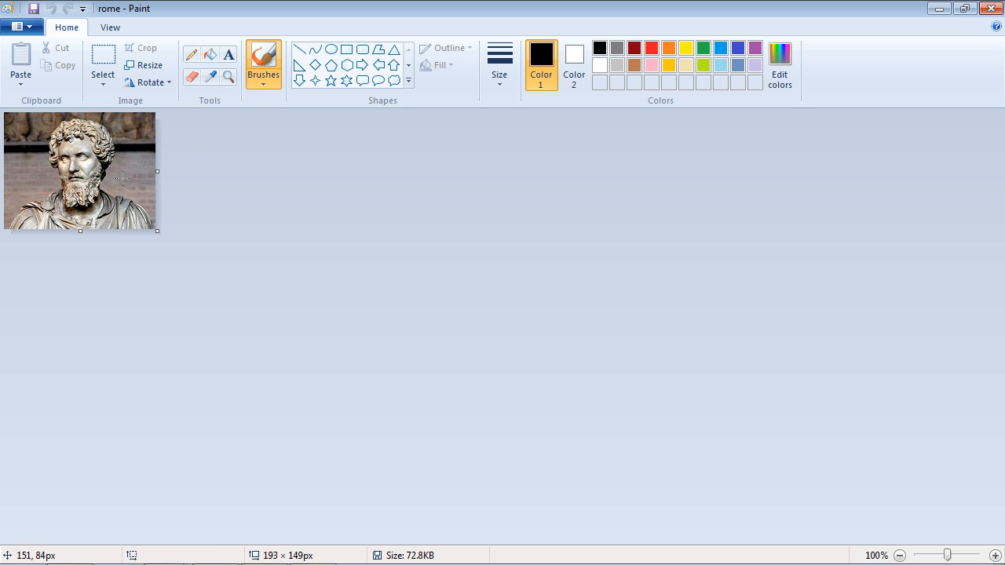
left_click(145, 66)
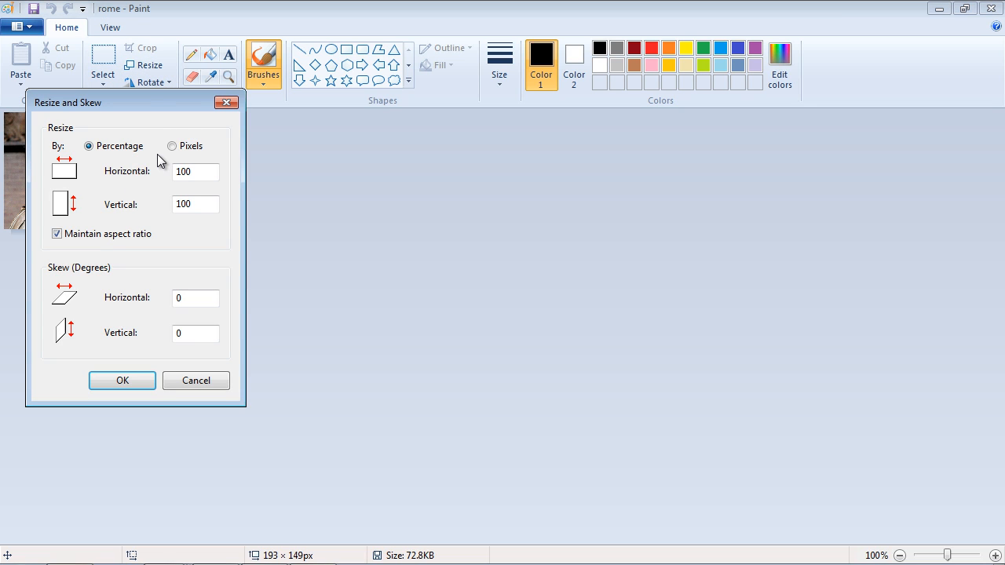
mouse_move(227, 102)
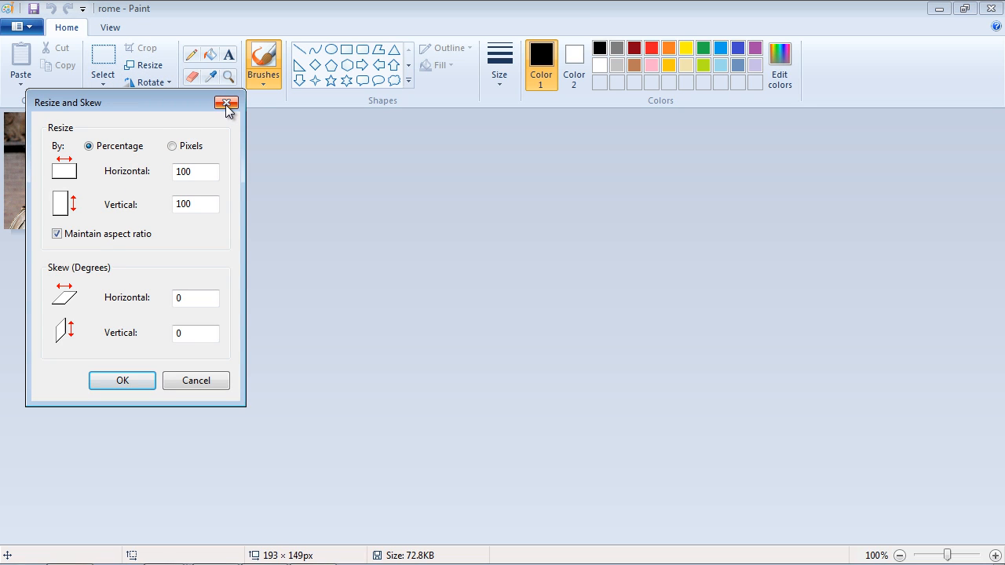
mouse_move(226, 104)
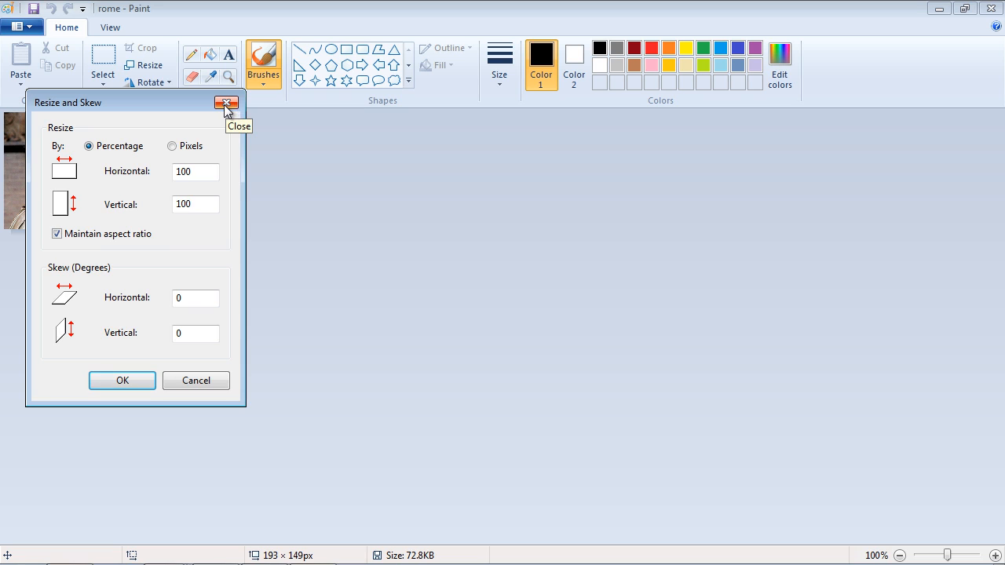
left_click(227, 104)
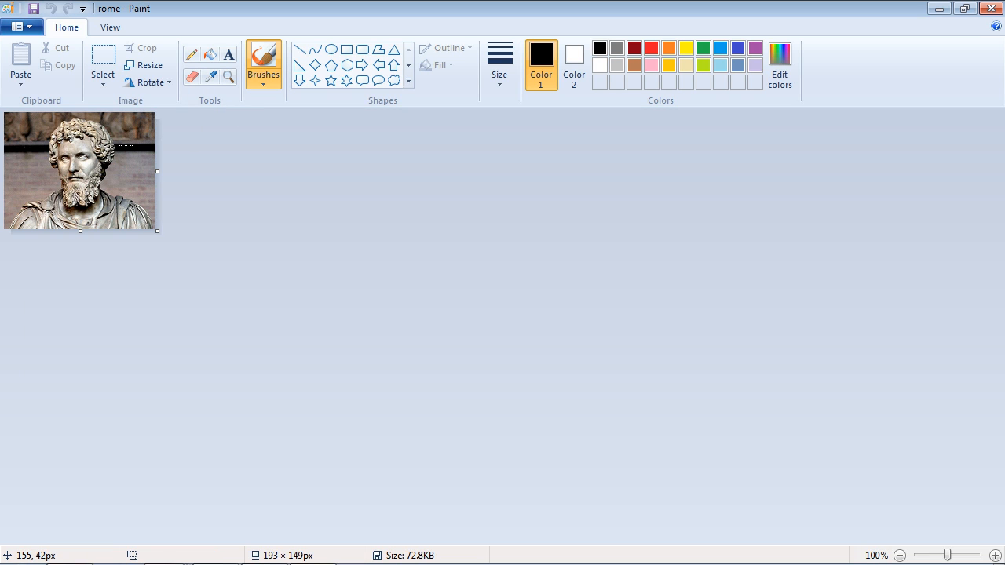
mouse_move(79, 118)
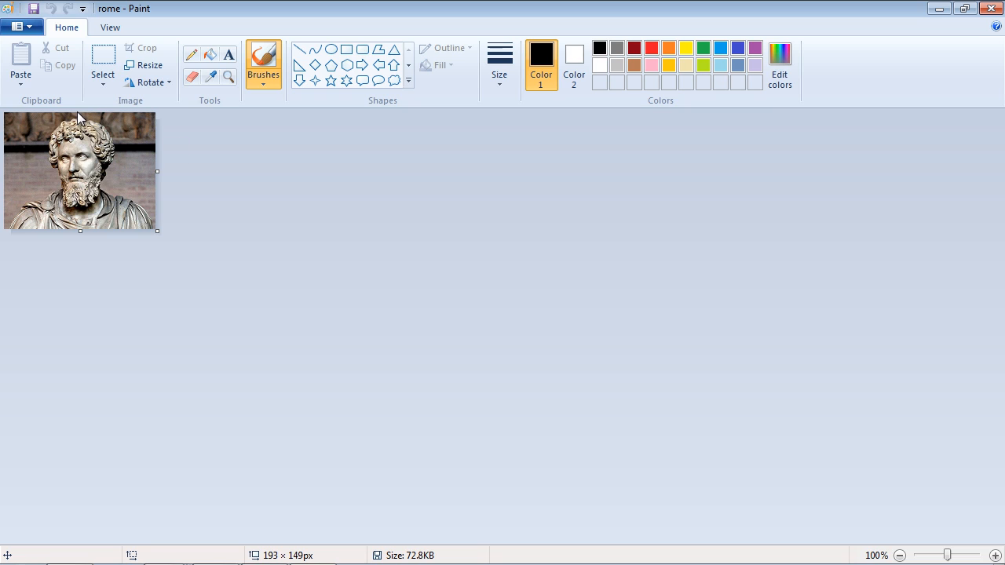
mouse_move(41, 154)
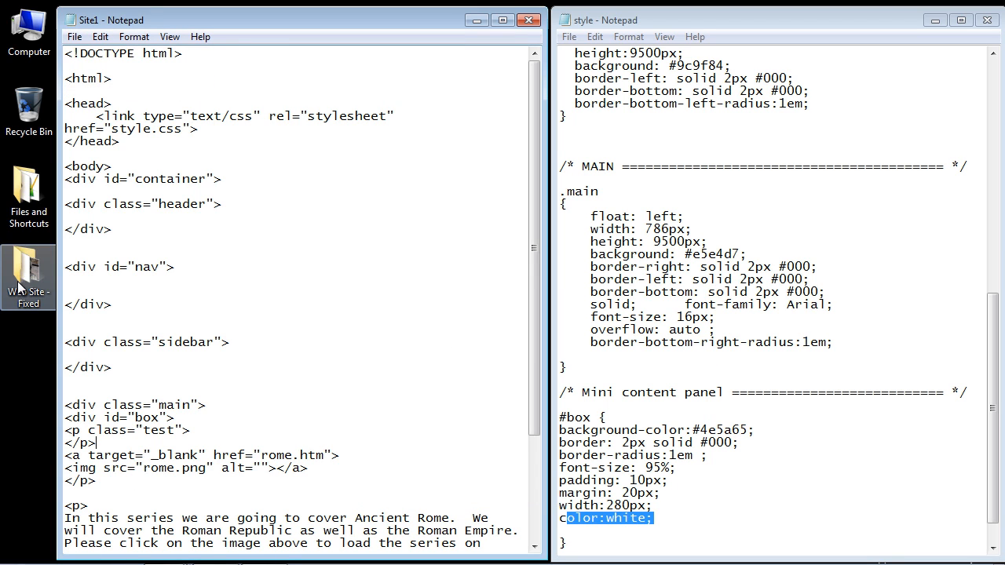
double_click(28, 280)
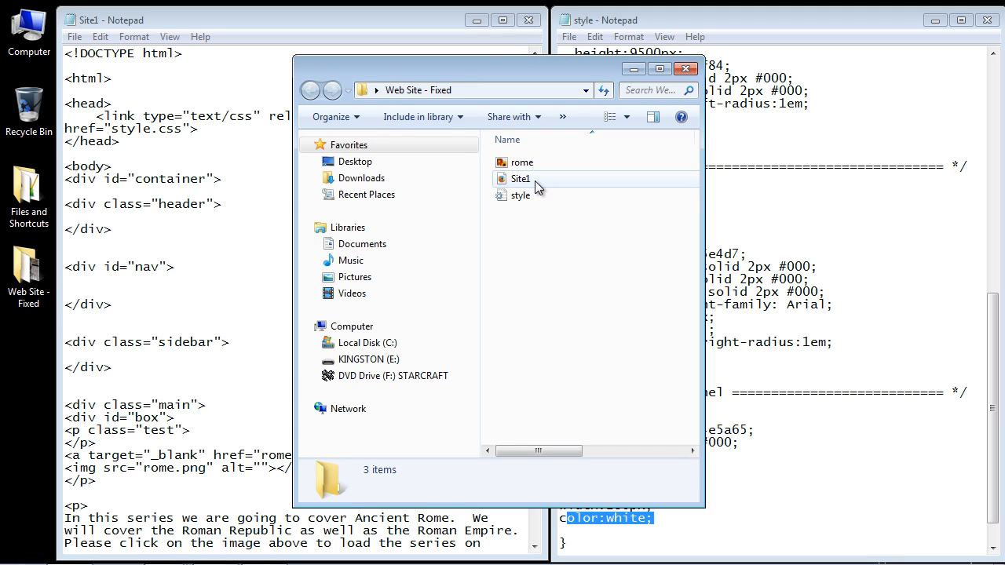
double_click(521, 179)
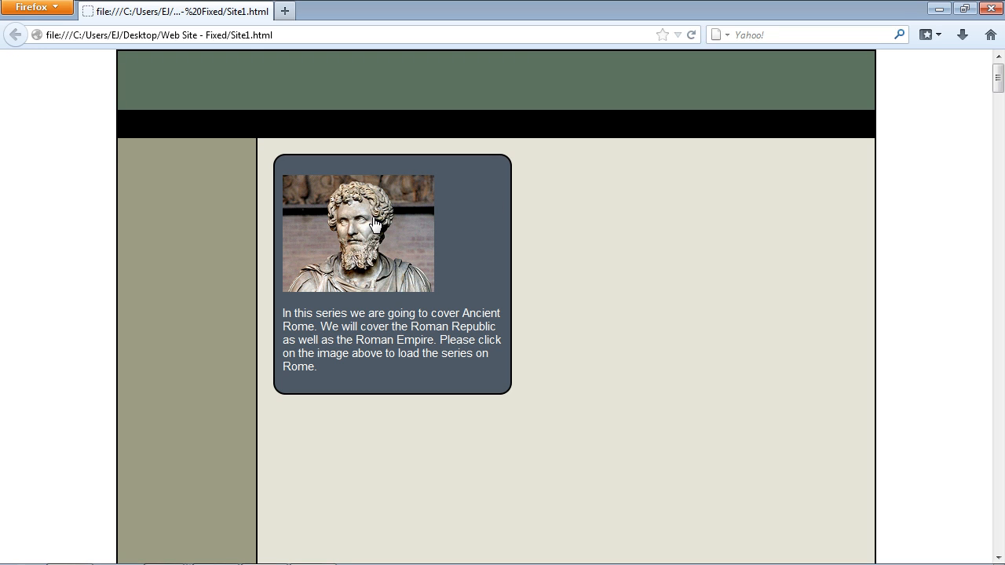
mouse_move(406, 233)
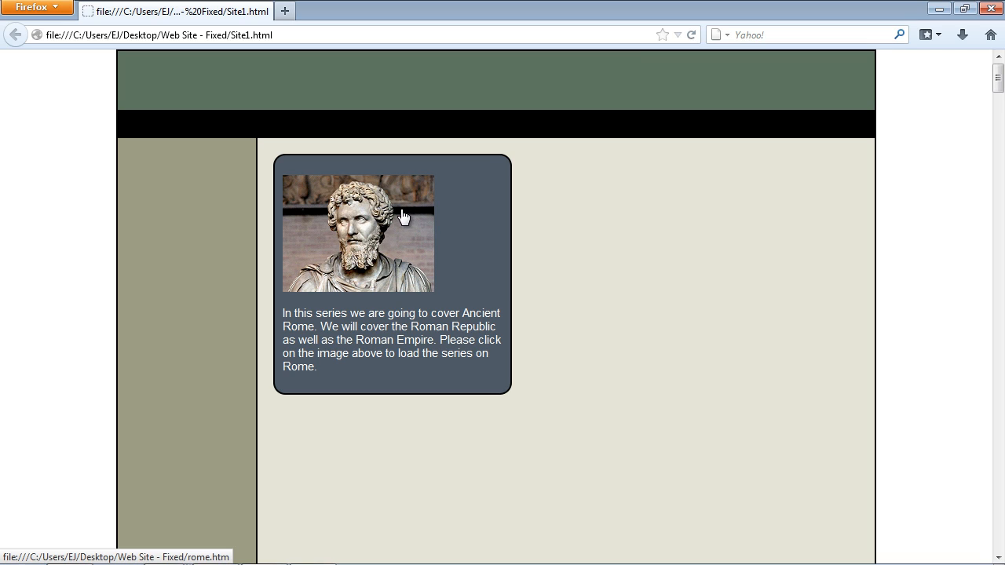
mouse_move(355, 377)
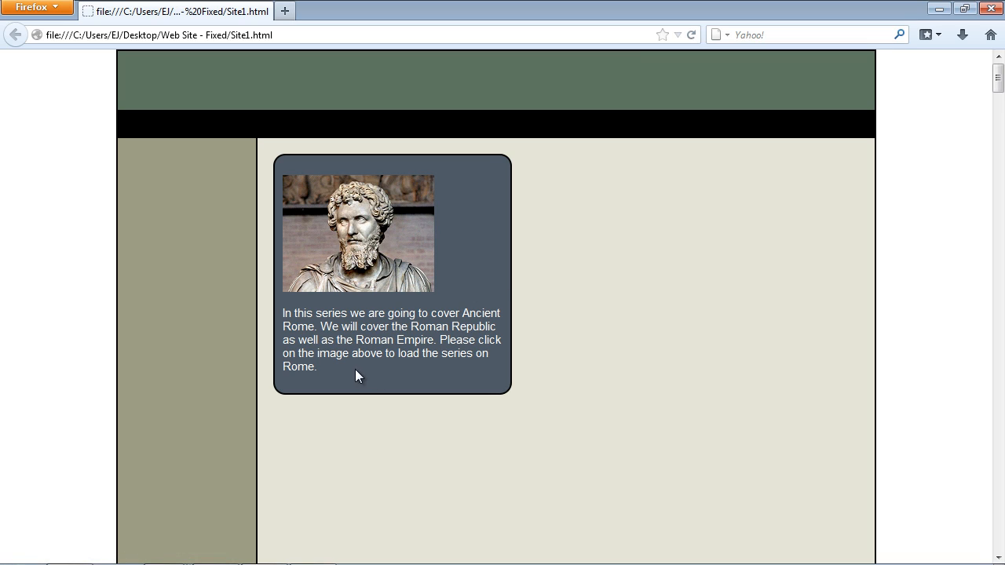
mouse_move(311, 204)
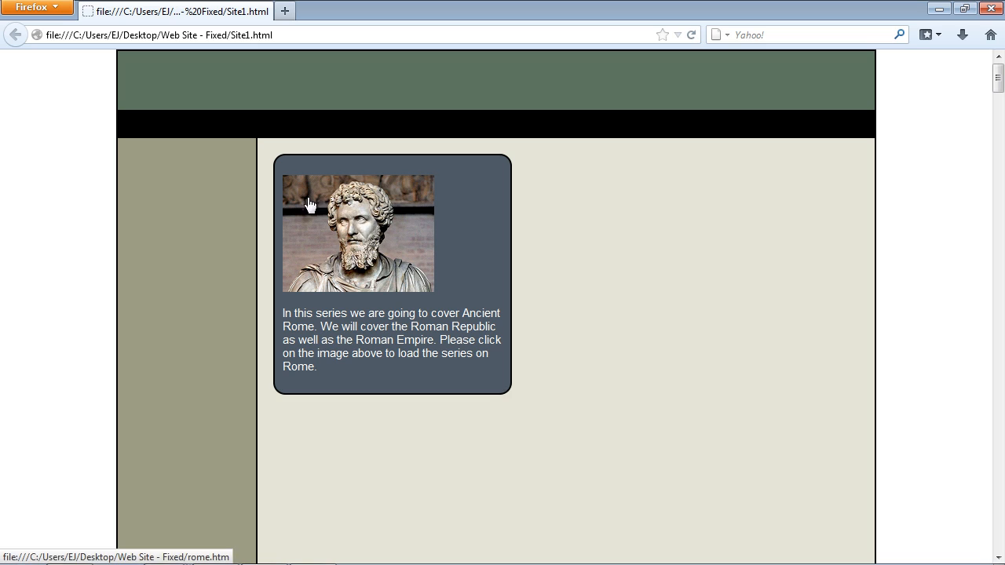
mouse_move(408, 191)
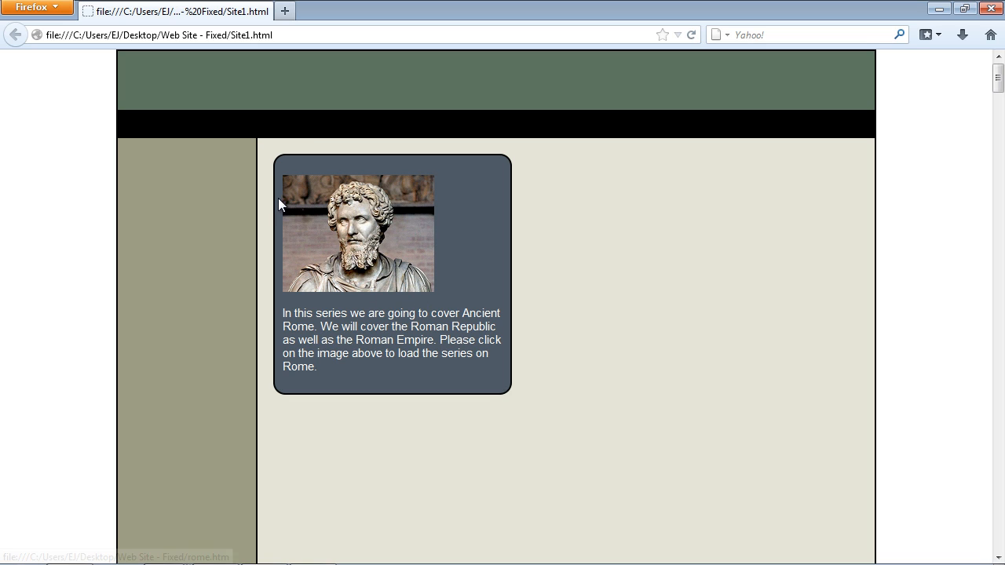
mouse_move(371, 248)
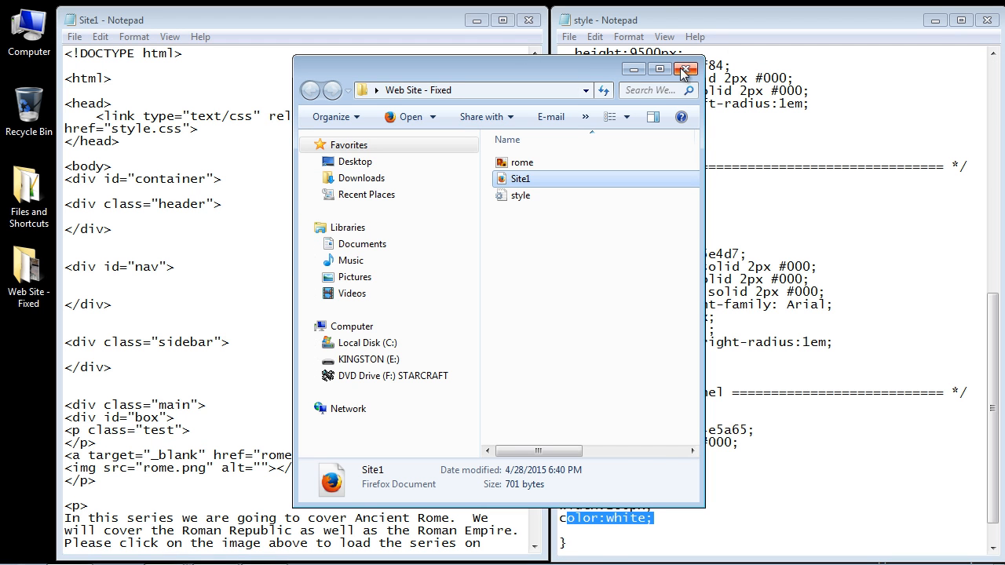
left_click(685, 70)
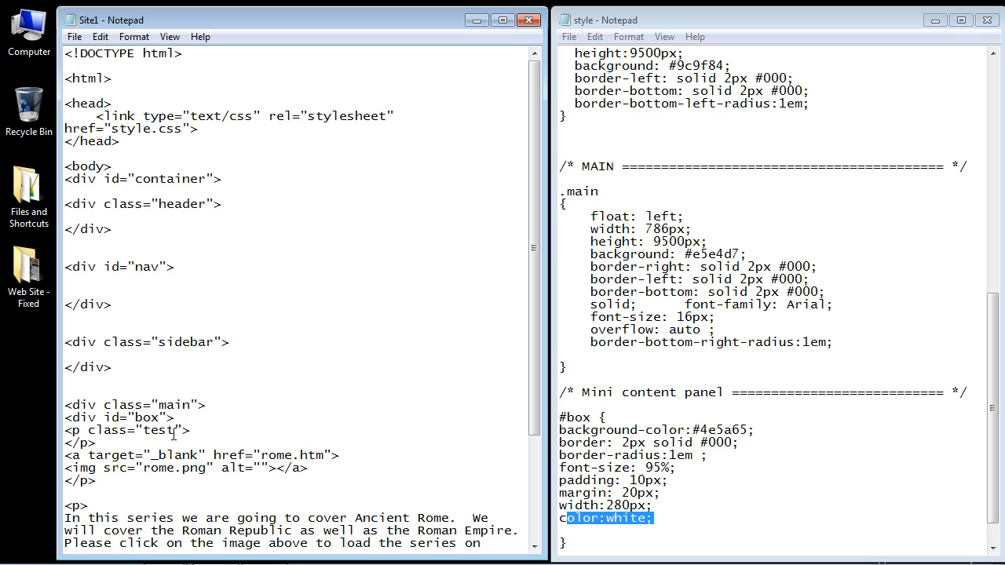
- Review the .test rule's display: block and text-align: center, then return to the Web Site - Fixed folder
double_click(157, 430)
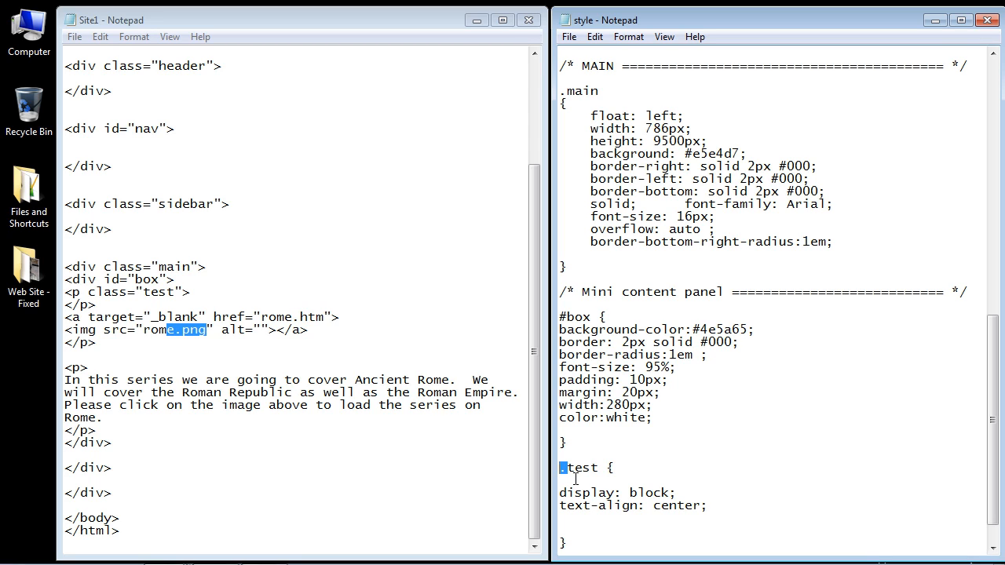
double_click(584, 468)
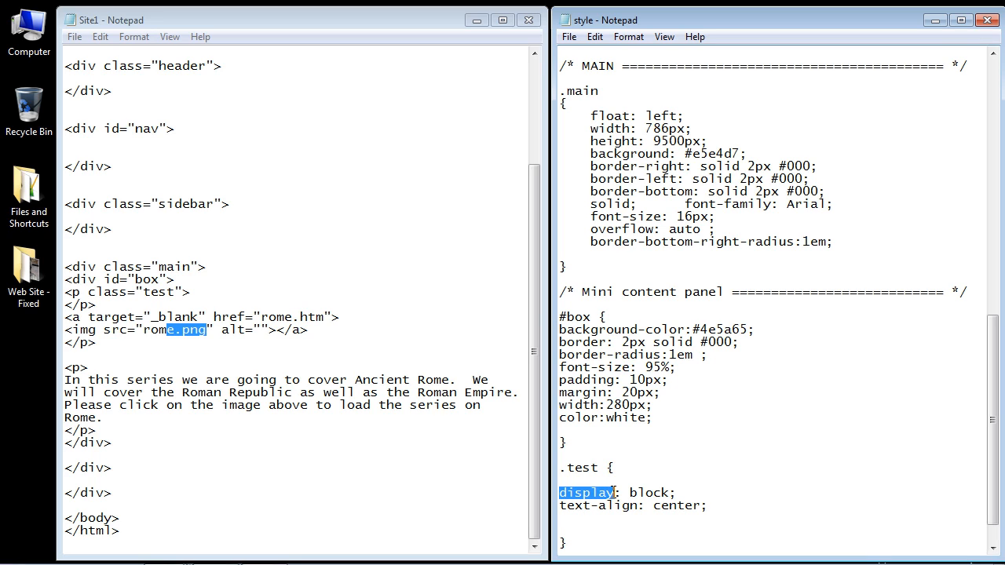
left_click(677, 493)
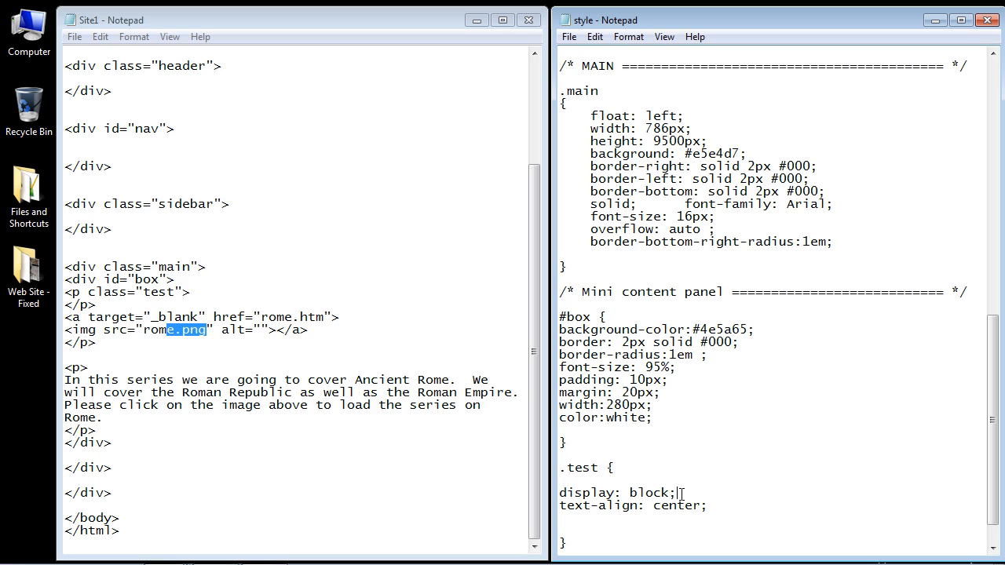
double_click(647, 493)
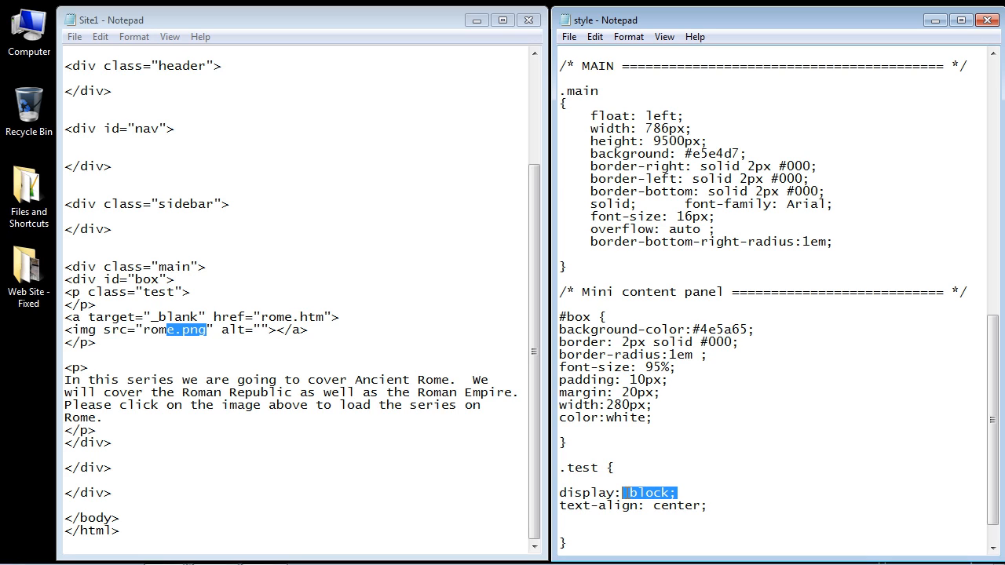
left_click(663, 493)
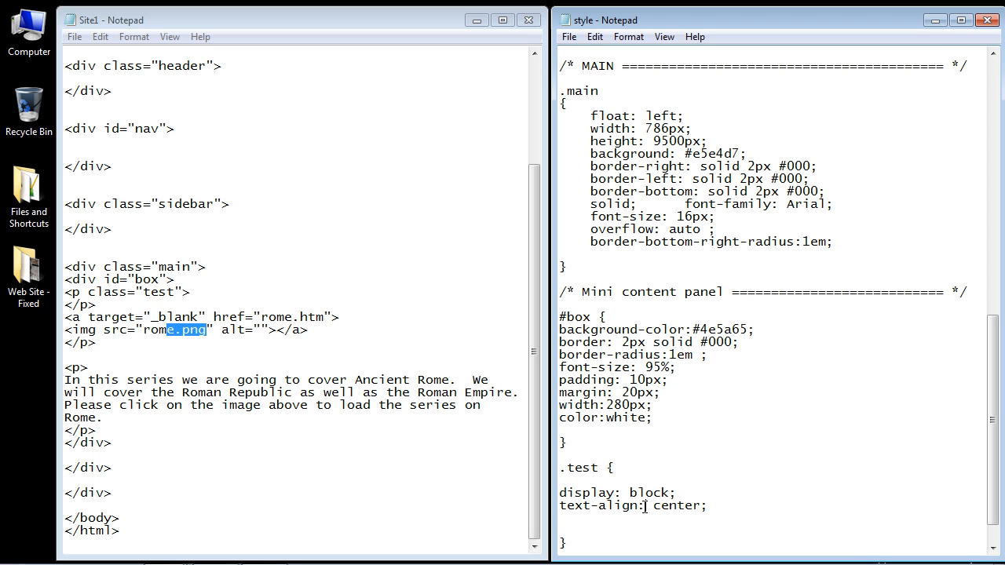
double_click(675, 506)
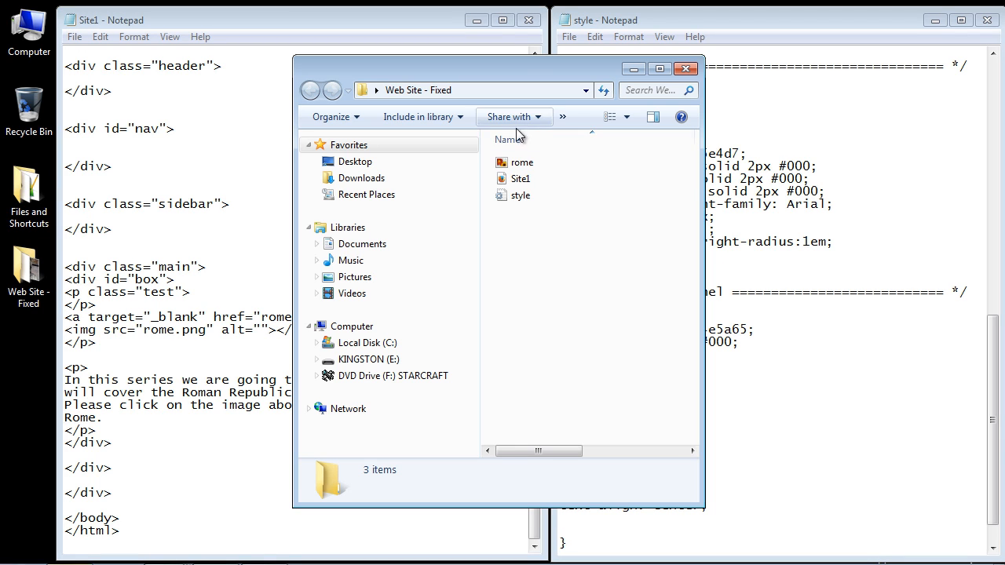
- Open Site1 from the folder in Firefox to check the updated panel
left_click(521, 180)
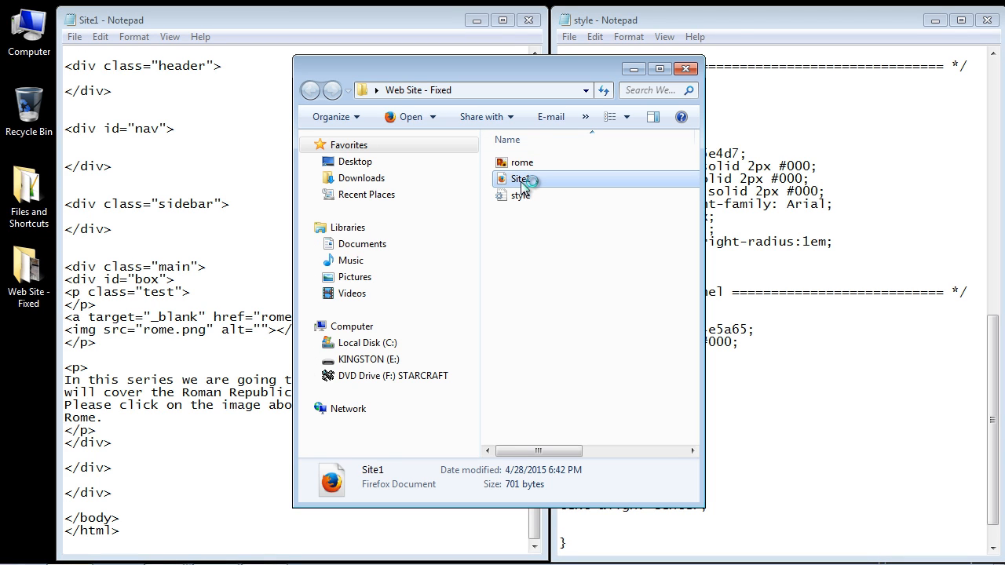
double_click(520, 179)
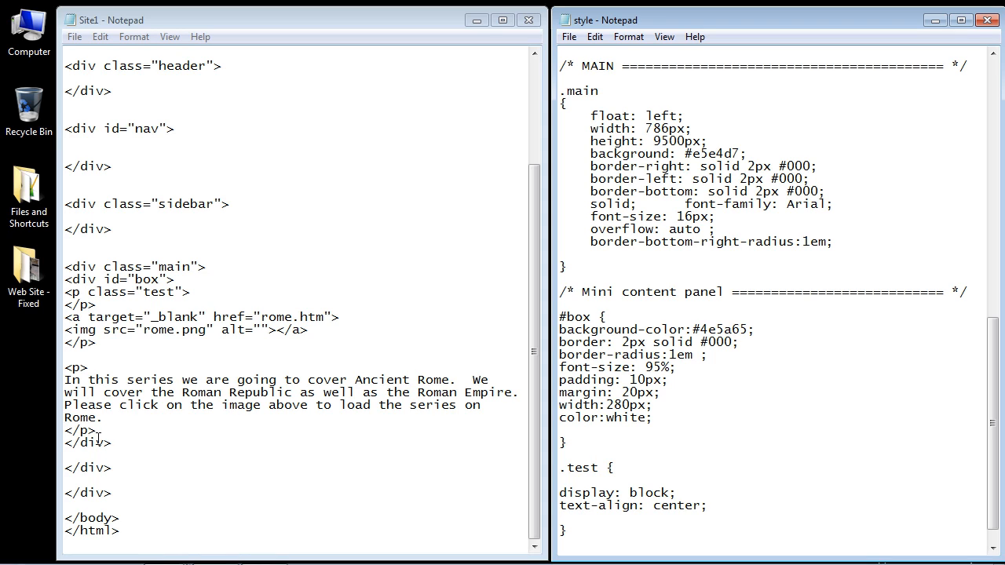
- Delete the stray </p> after <p class="test"> and preview the centered Rome bust
double_click(102, 443)
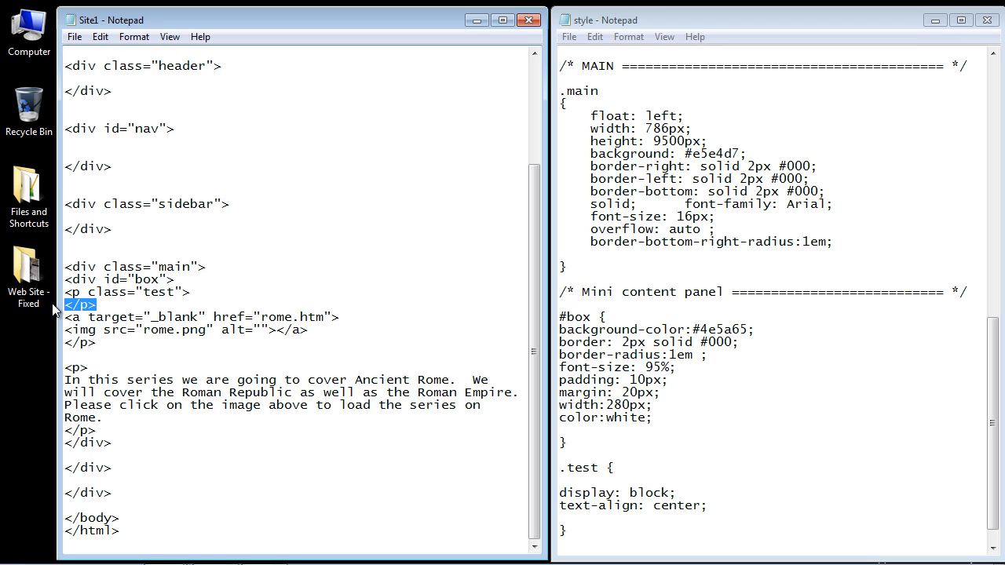
left_click(122, 314)
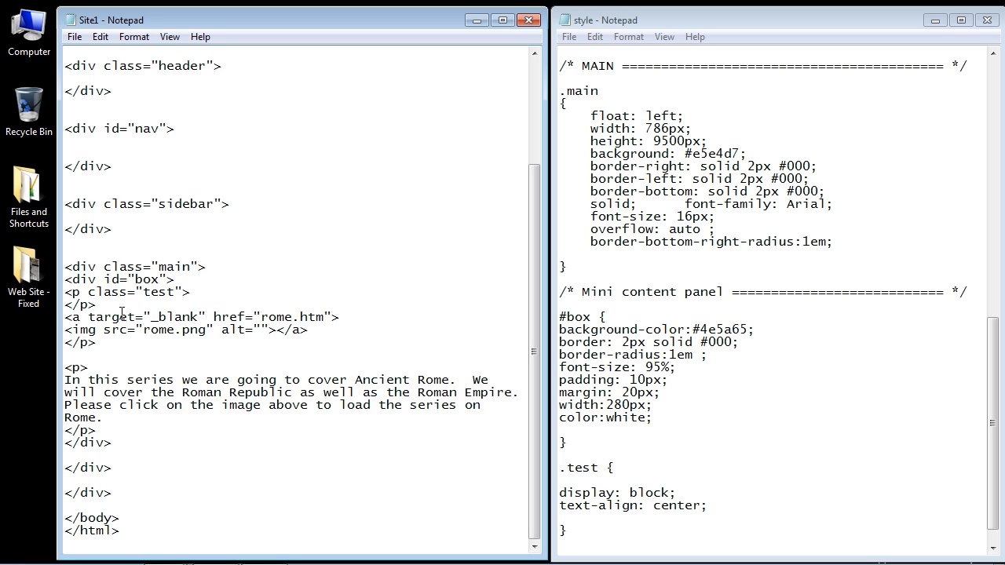
double_click(78, 305)
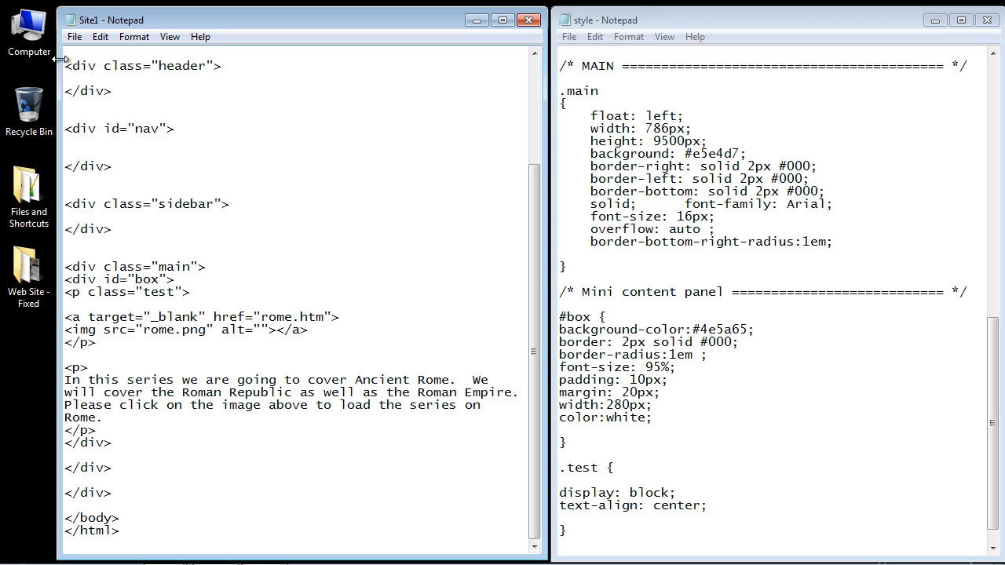
double_click(28, 270)
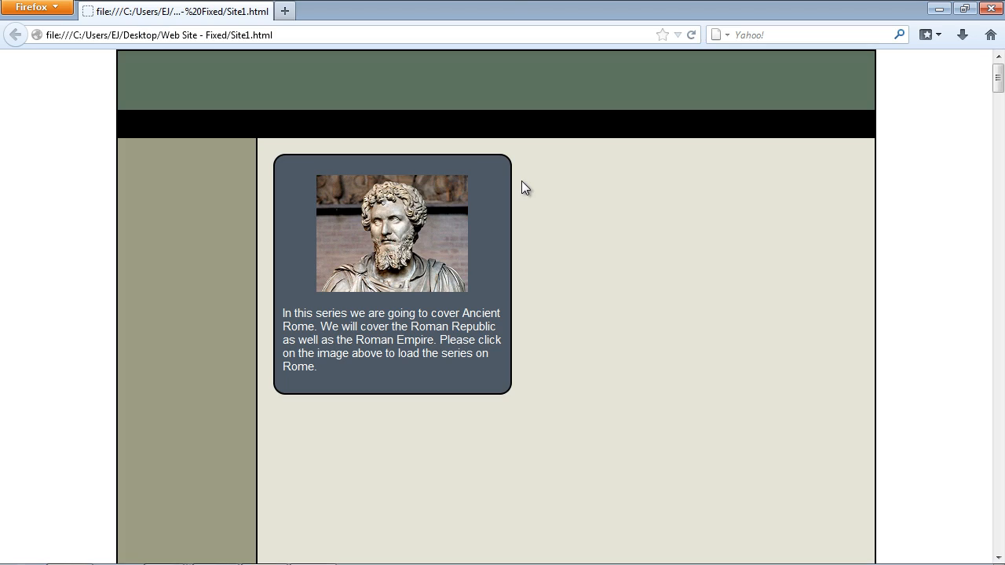
mouse_move(509, 289)
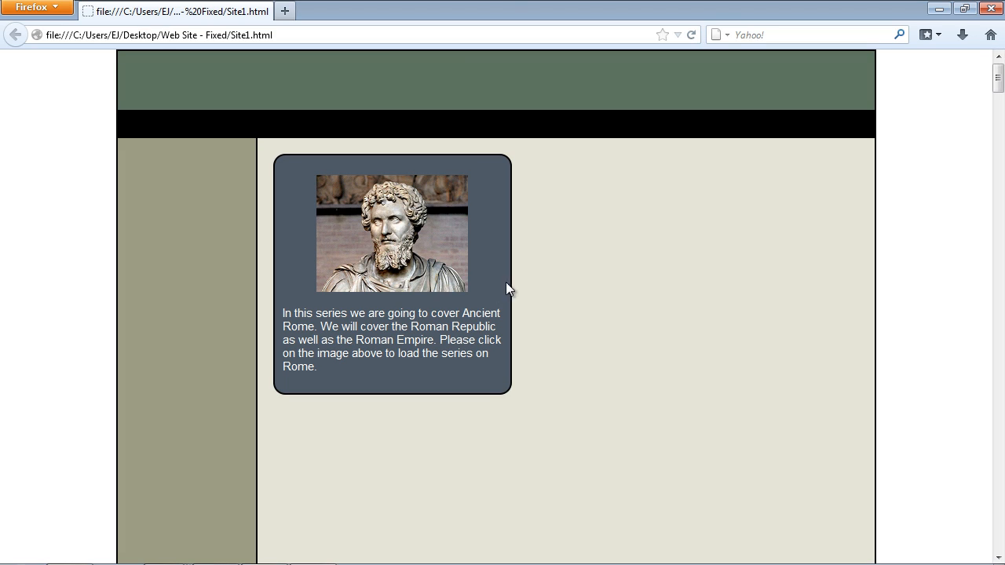
mouse_move(292, 323)
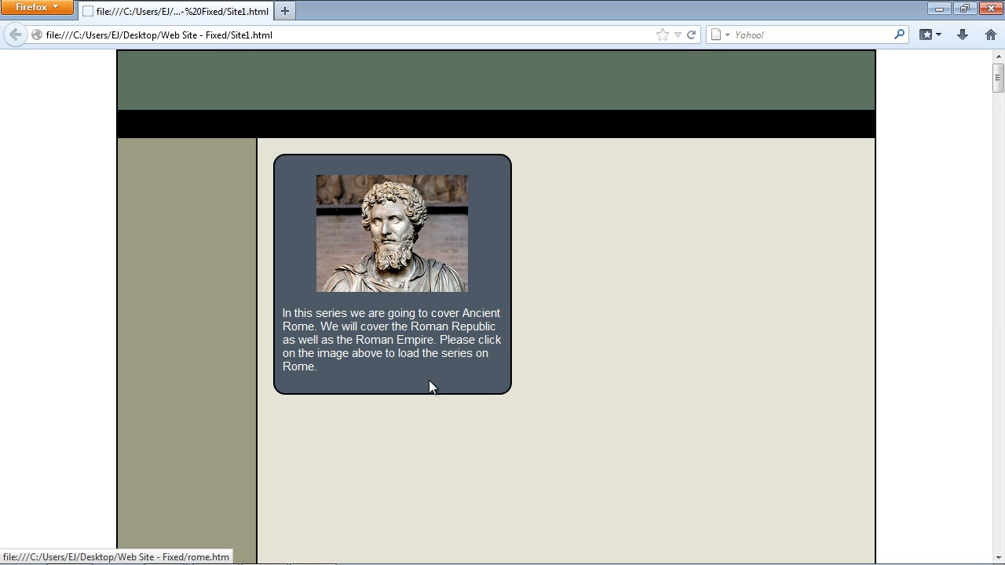
mouse_move(383, 355)
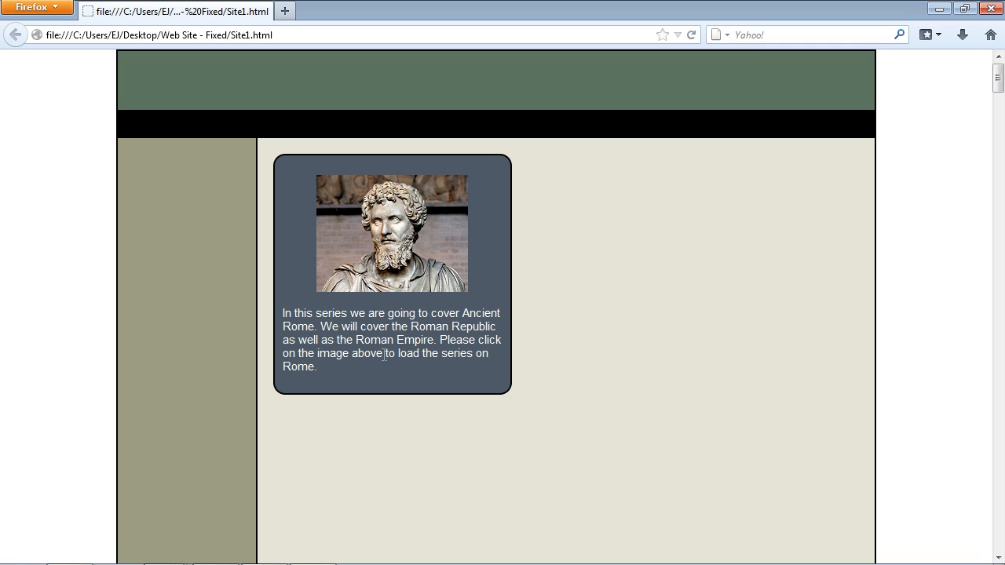
mouse_move(384, 213)
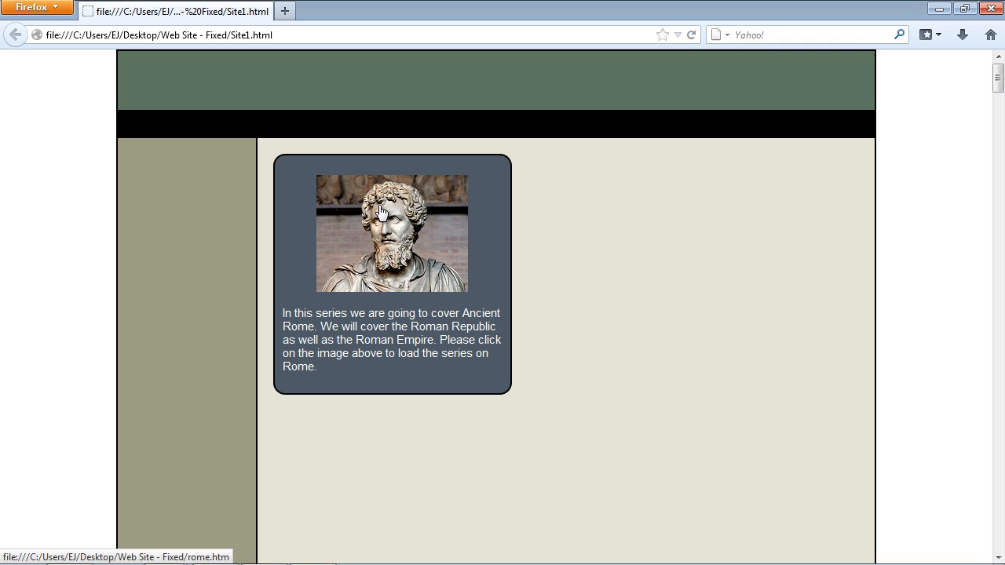